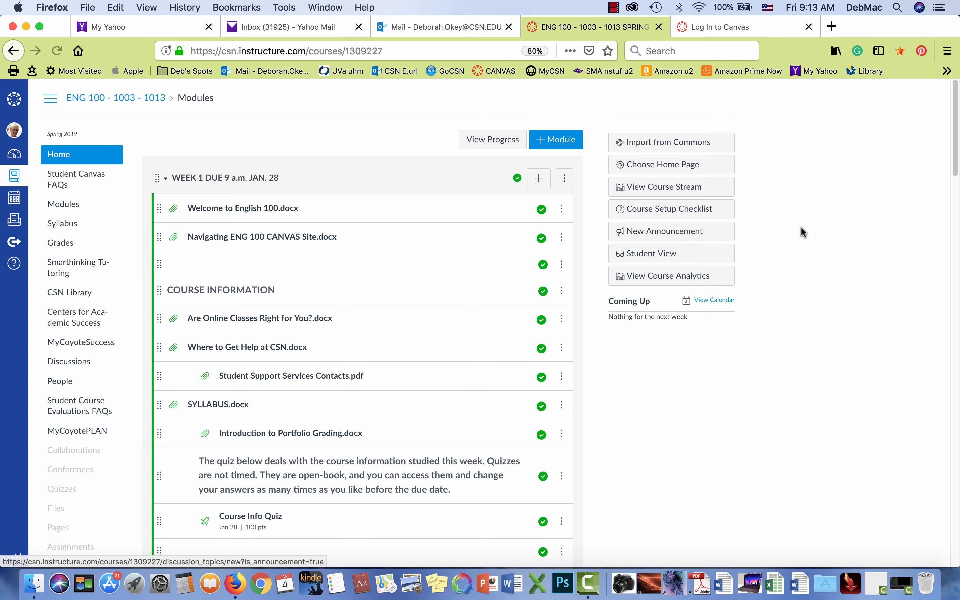
# - Open the Course Info Quiz for editing and switch to its Questions list
pyautogui.scroll(-3)
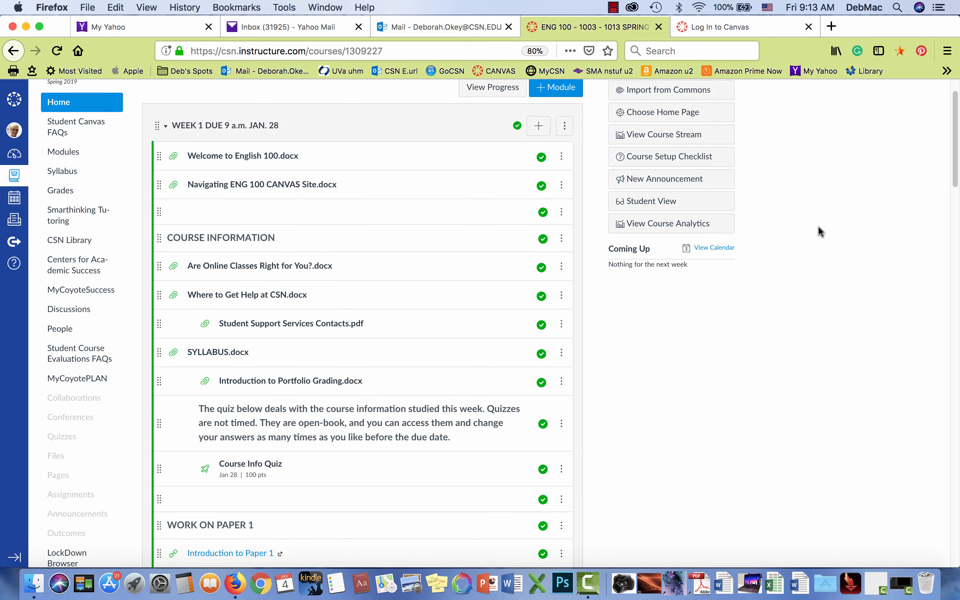
pyautogui.scroll(-3)
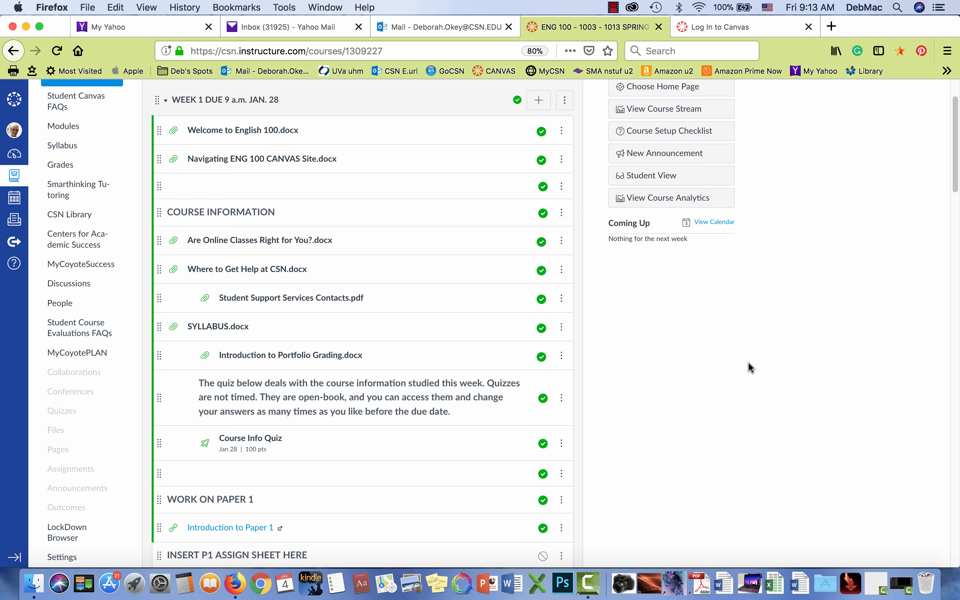
pyautogui.moveTo(283, 473)
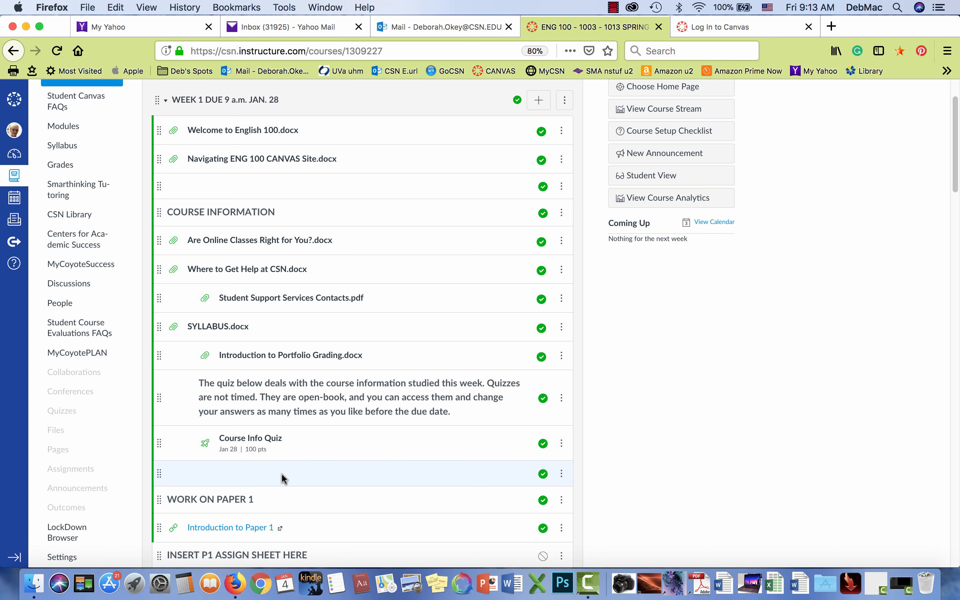
pyautogui.moveTo(250, 437)
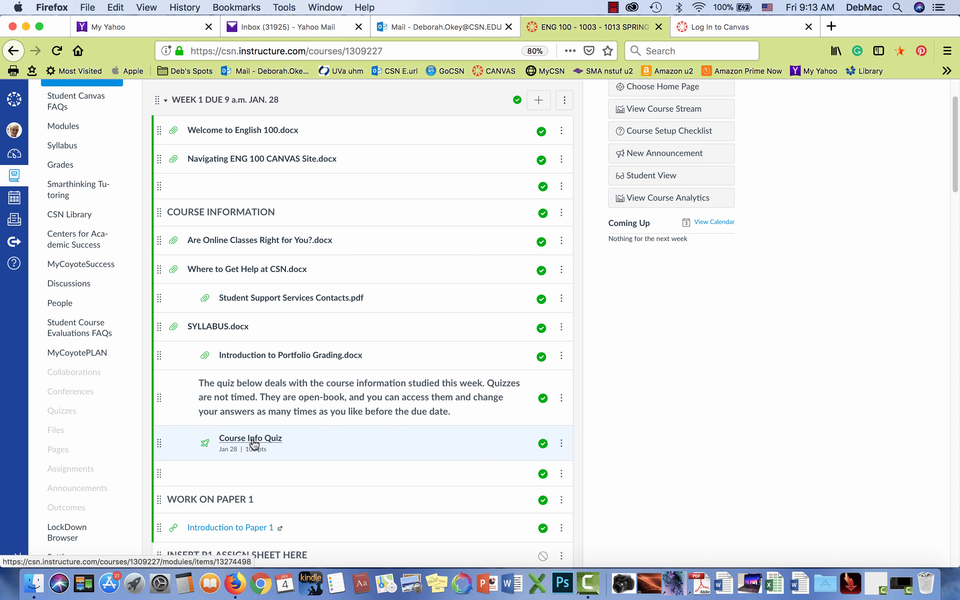
pyautogui.moveTo(250, 438)
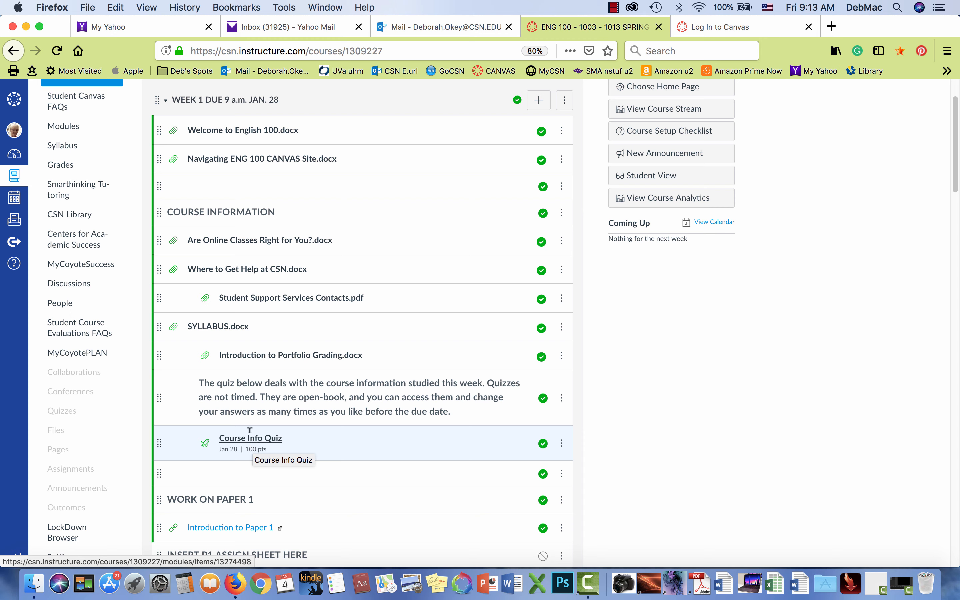
pyautogui.moveTo(252, 397)
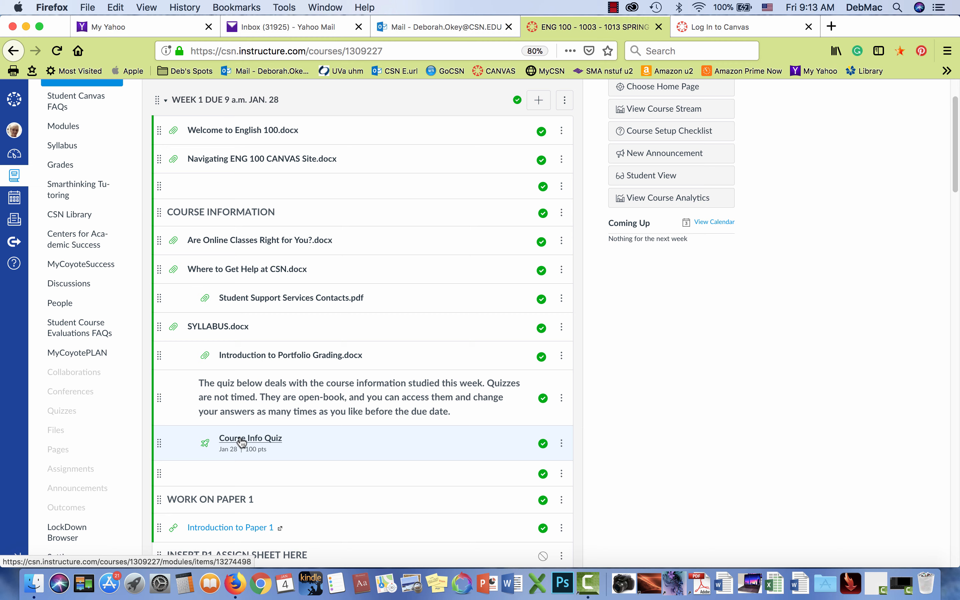
pyautogui.click(250, 438)
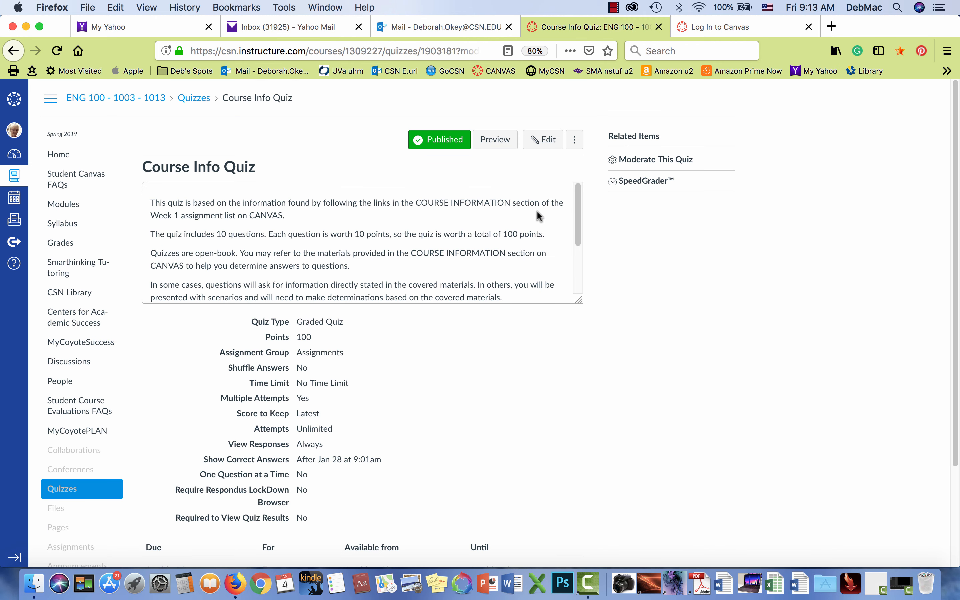
pyautogui.click(542, 139)
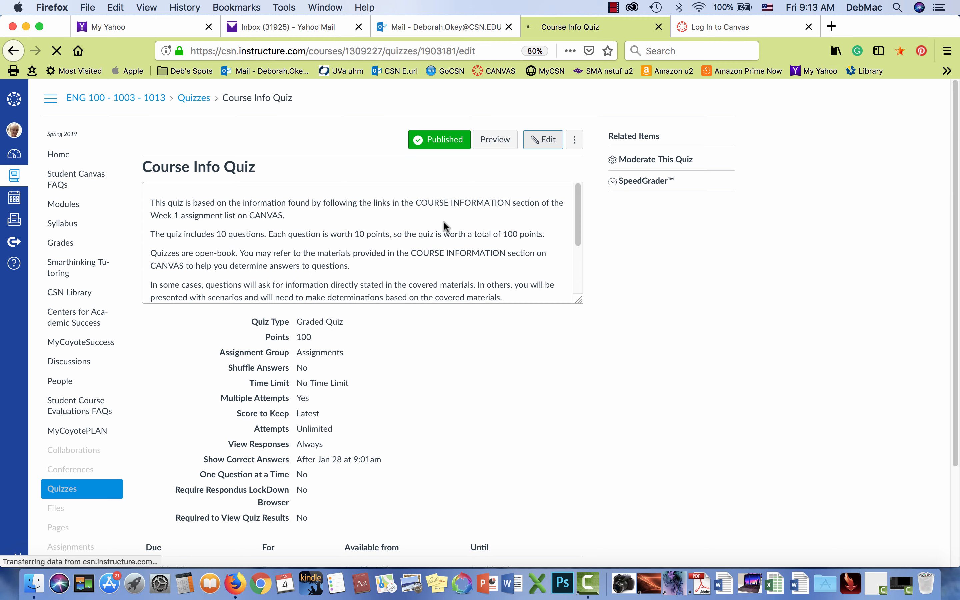
pyautogui.click(542, 139)
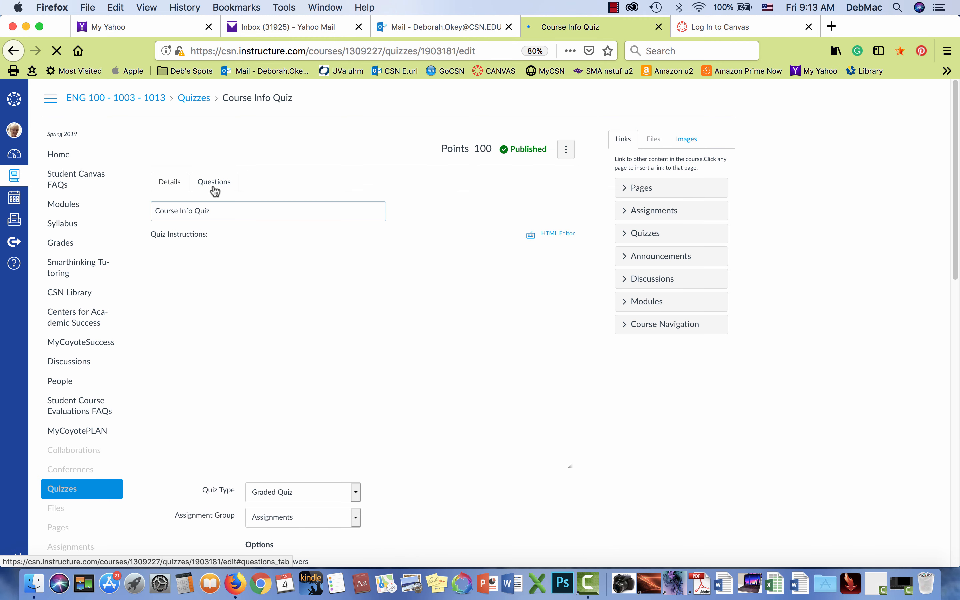
pyautogui.click(214, 182)
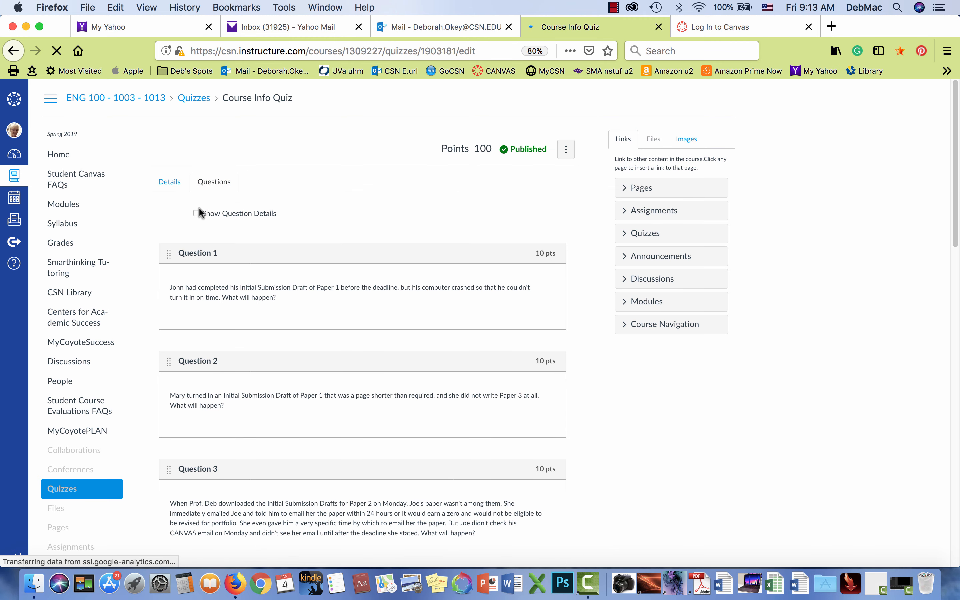
# - Show question details so every question's answers and comments are revealed, scanning the list
pyautogui.click(196, 213)
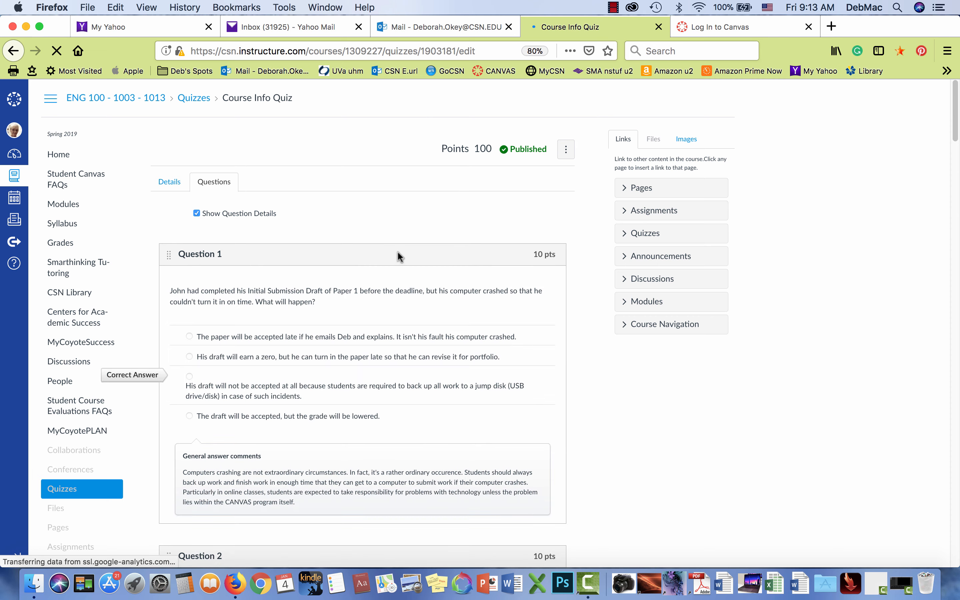
pyautogui.scroll(-3)
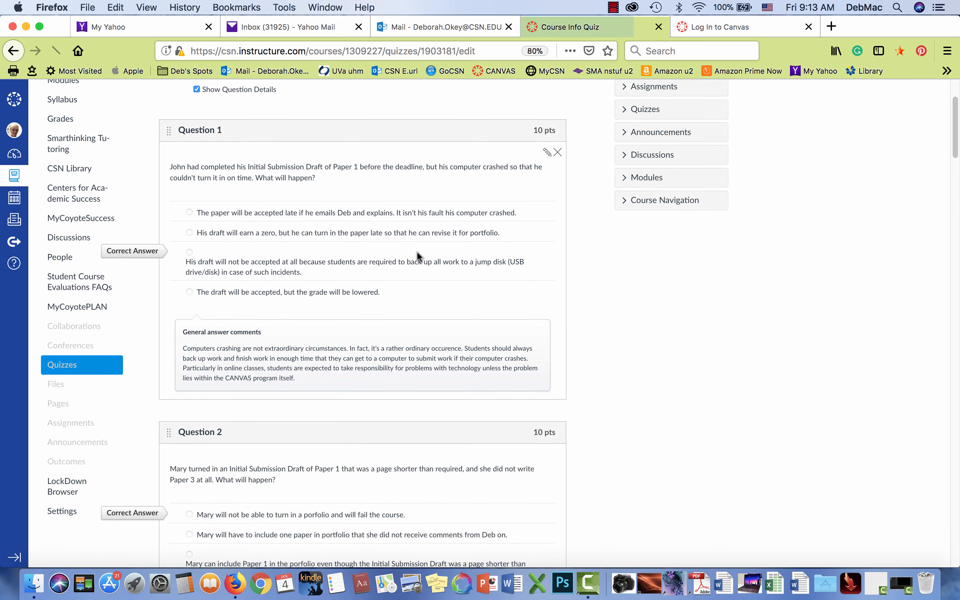
pyautogui.scroll(-3)
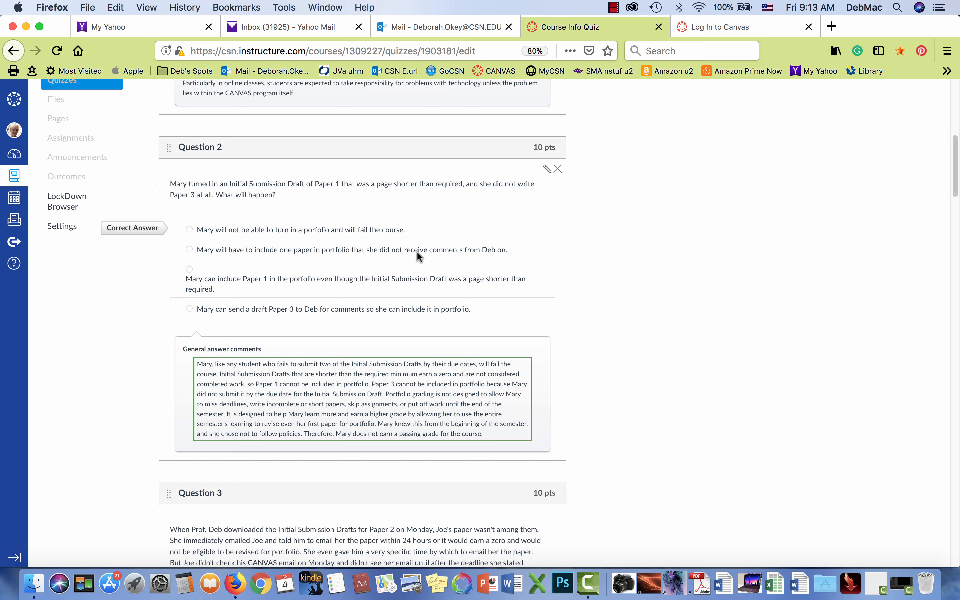
pyautogui.scroll(-3)
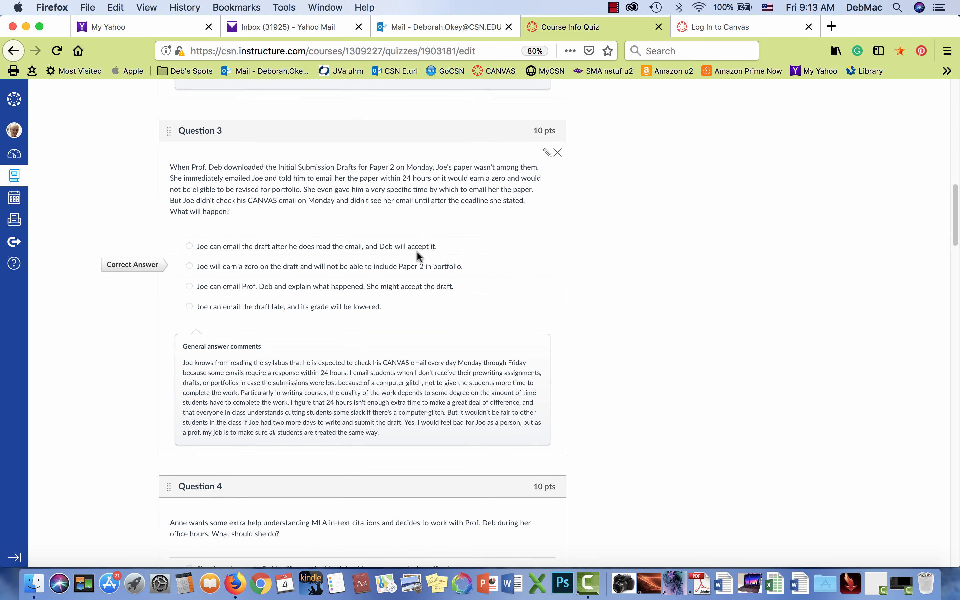
pyautogui.scroll(3)
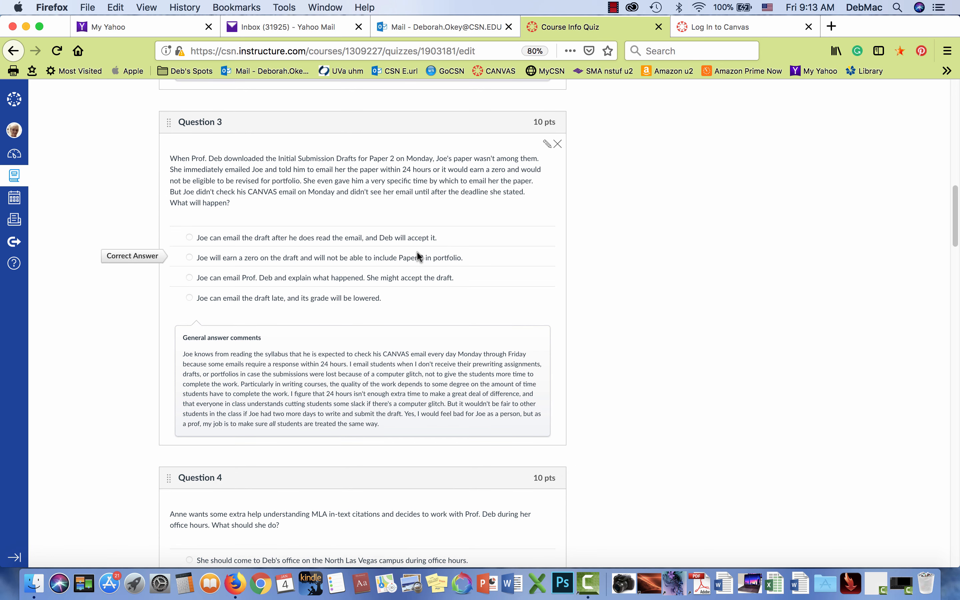
pyautogui.scroll(3)
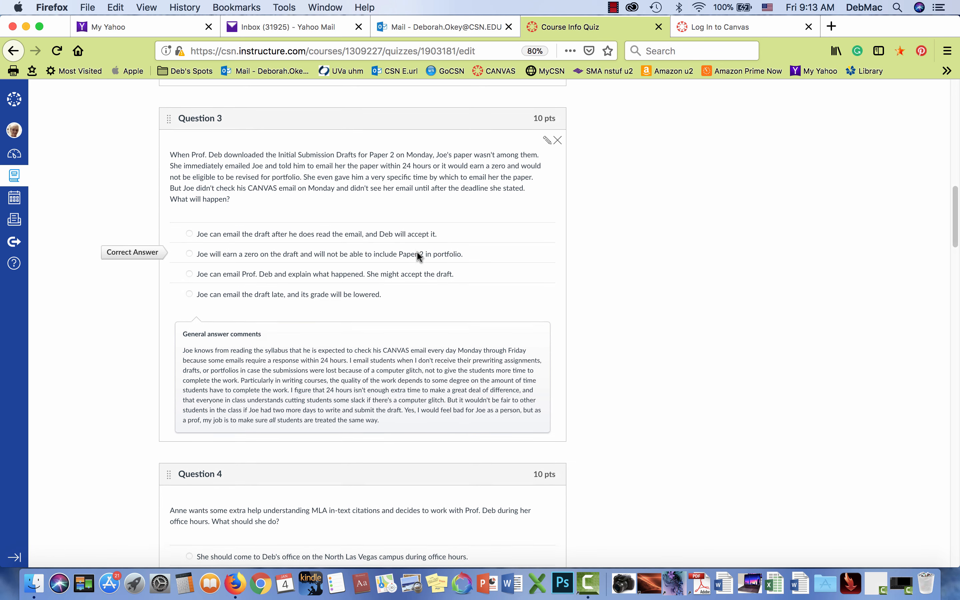
pyautogui.scroll(3)
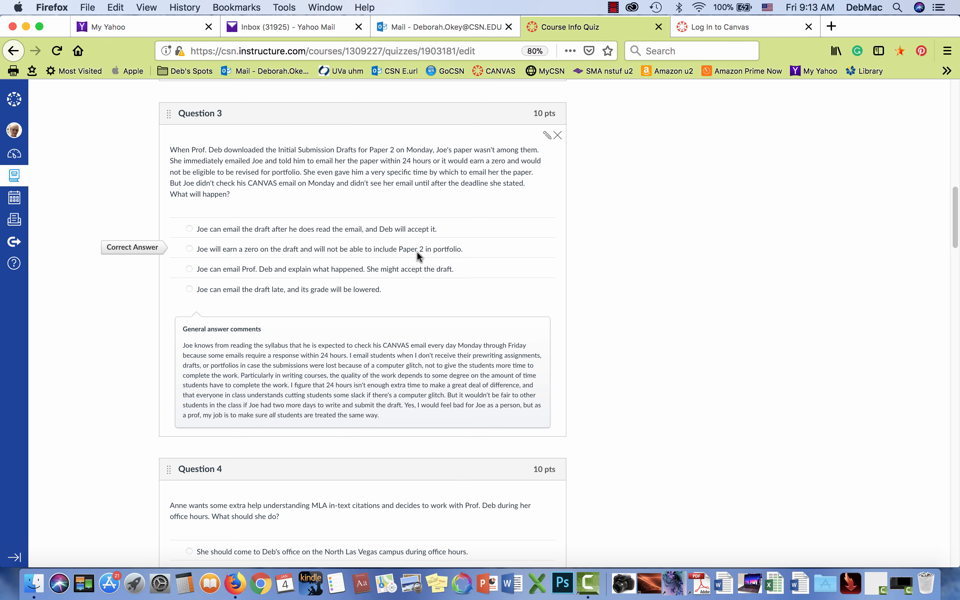
# - Scroll the question list down through questions 3 to 6 and their comments
pyautogui.scroll(-3)
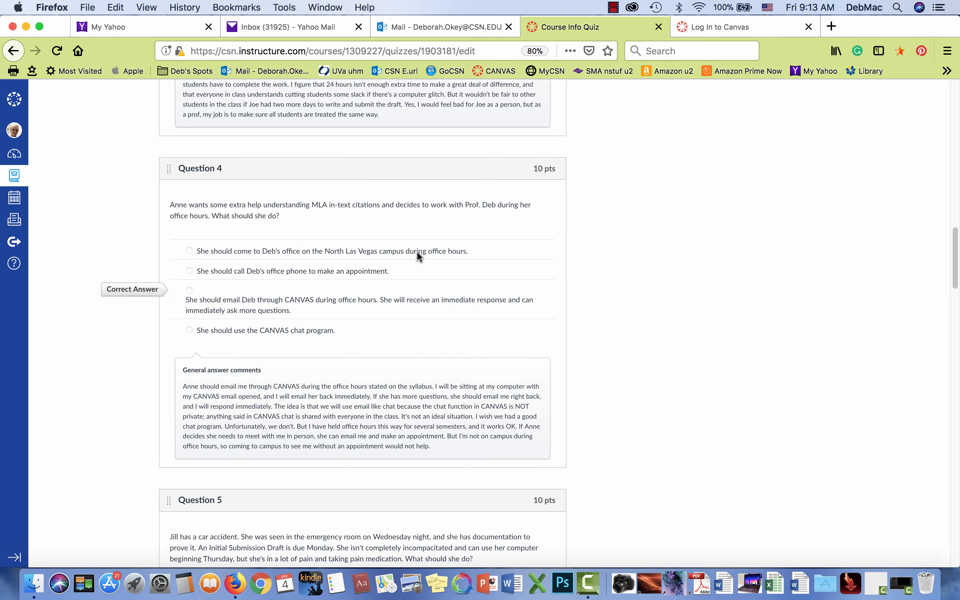
pyautogui.scroll(-3)
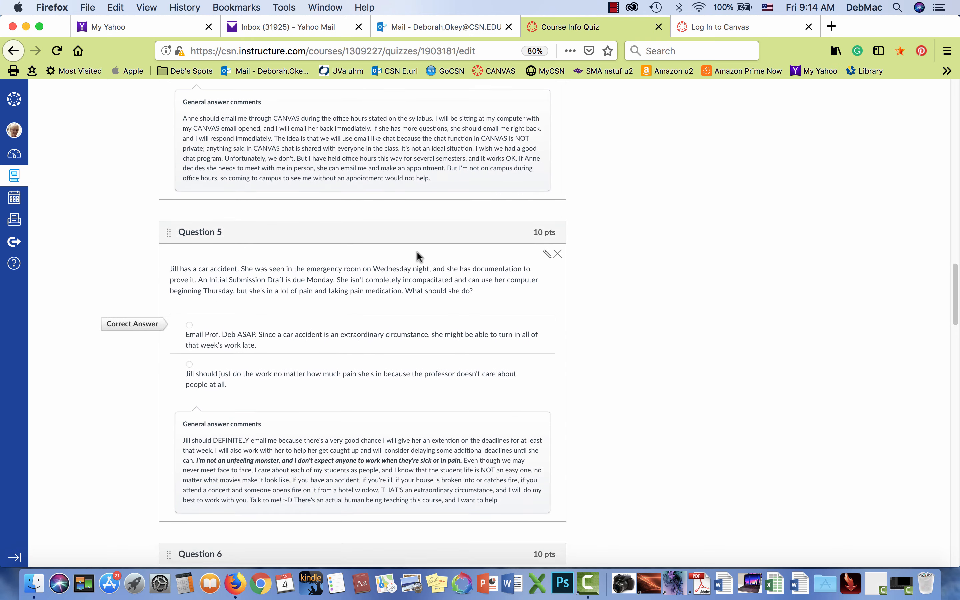
pyautogui.scroll(-3)
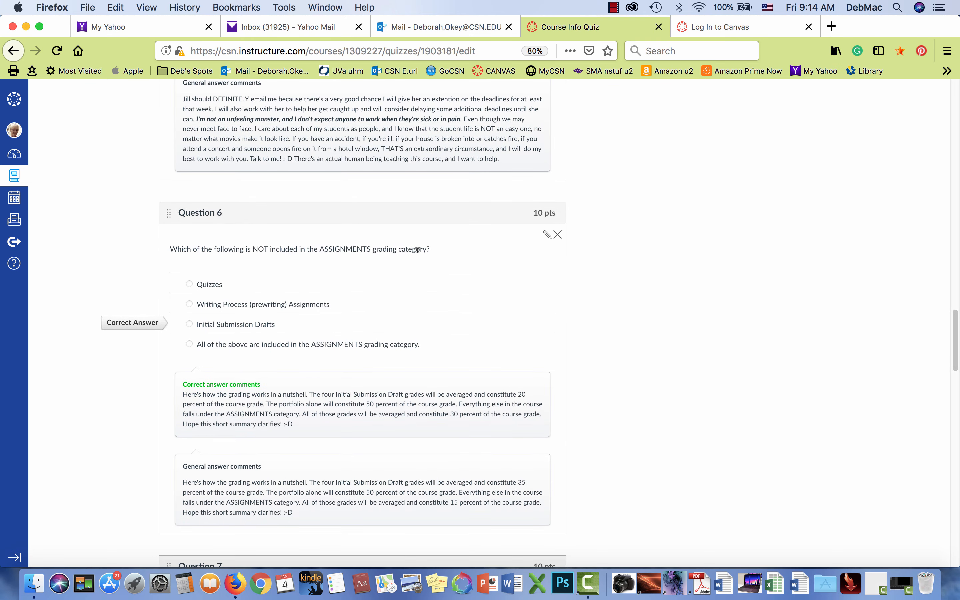
pyautogui.scroll(-3)
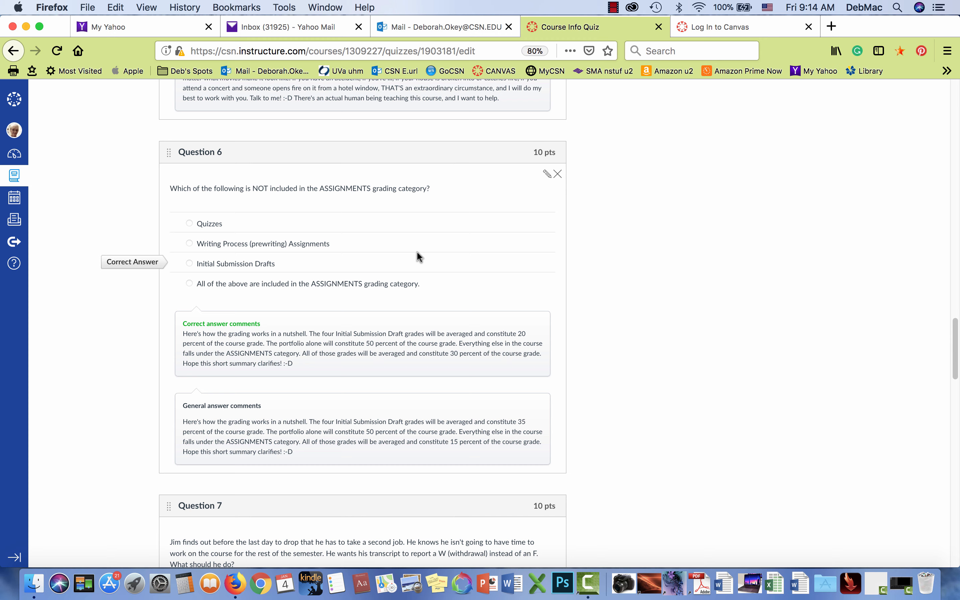
pyautogui.moveTo(452, 232)
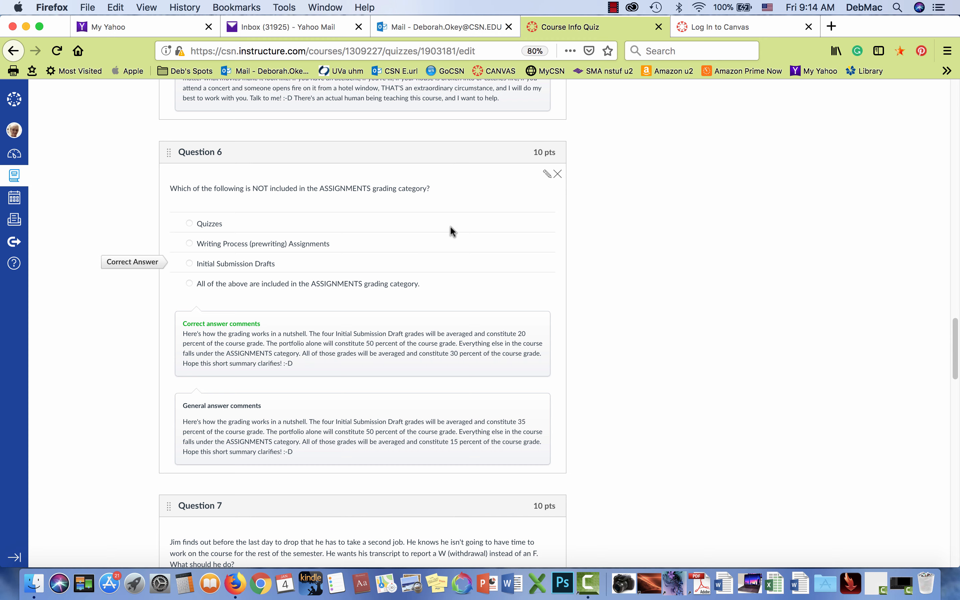
pyautogui.moveTo(456, 210)
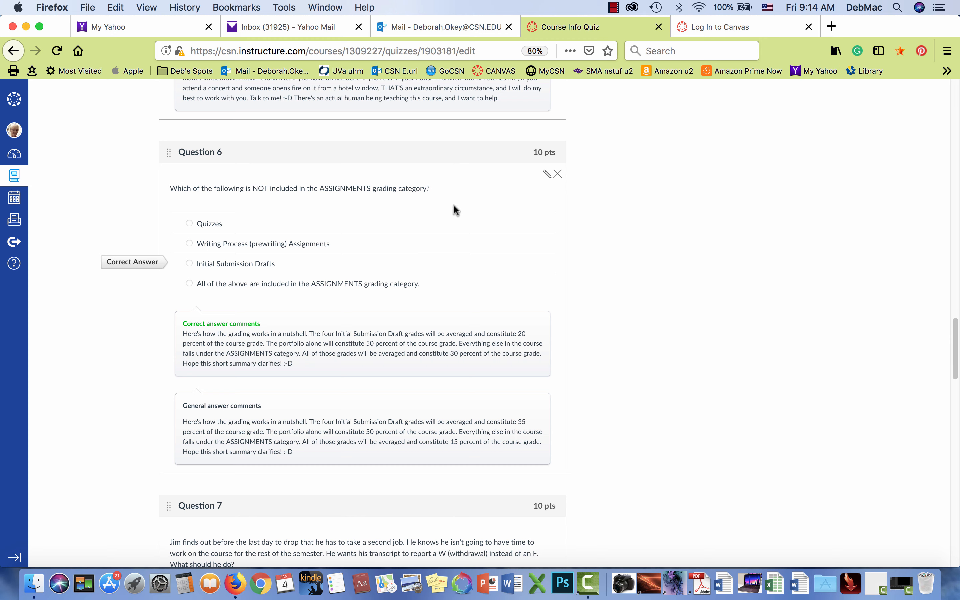
pyautogui.moveTo(450, 300)
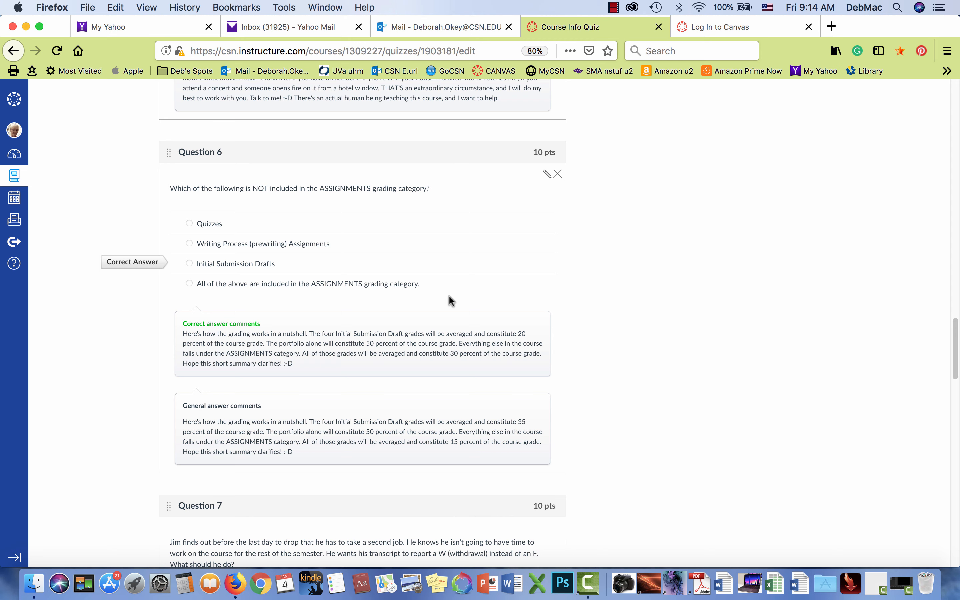
pyautogui.moveTo(548, 175)
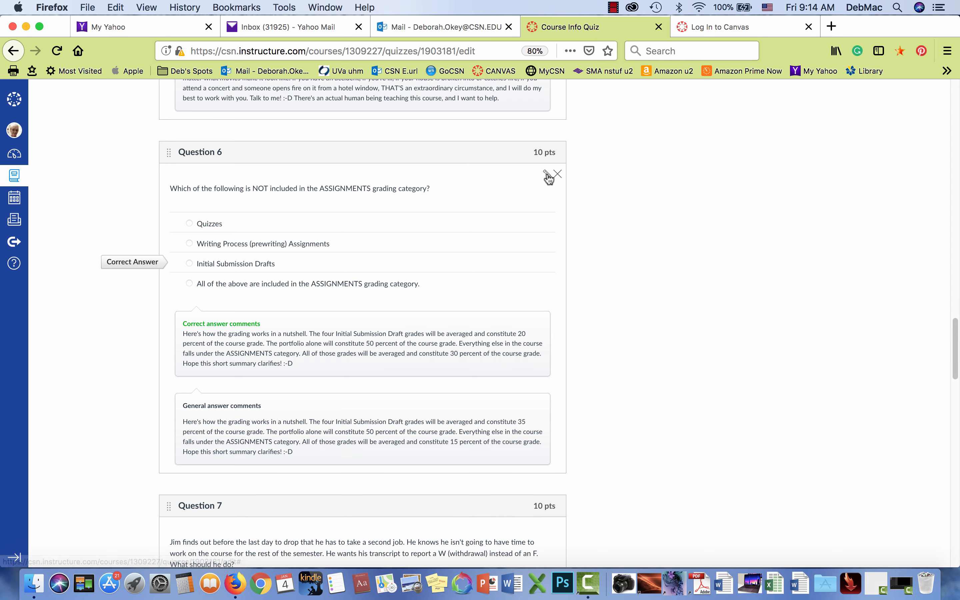
# - Open question 6 in the question editor and scroll to its two answer comment boxes
pyautogui.click(546, 176)
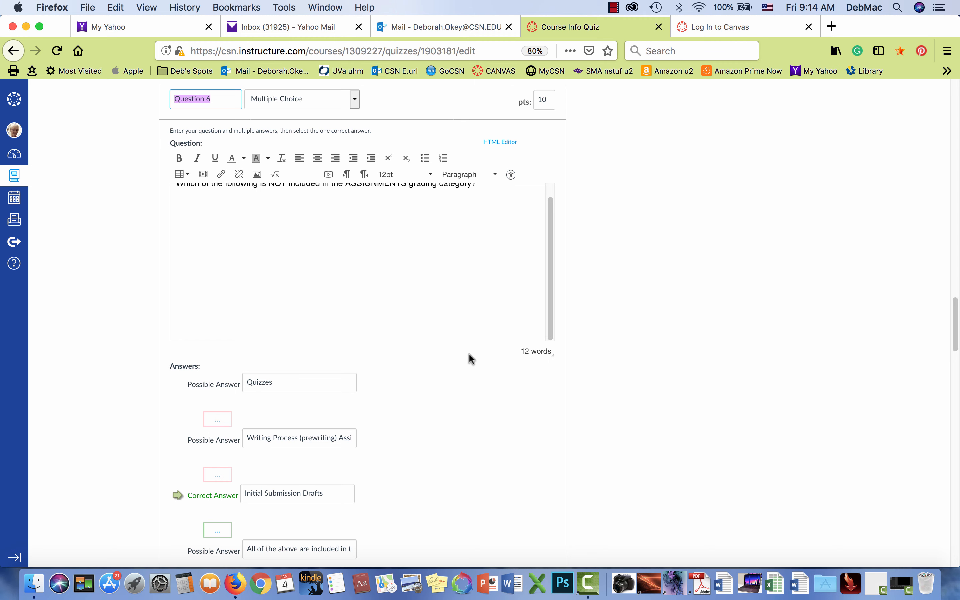
pyautogui.scroll(-3)
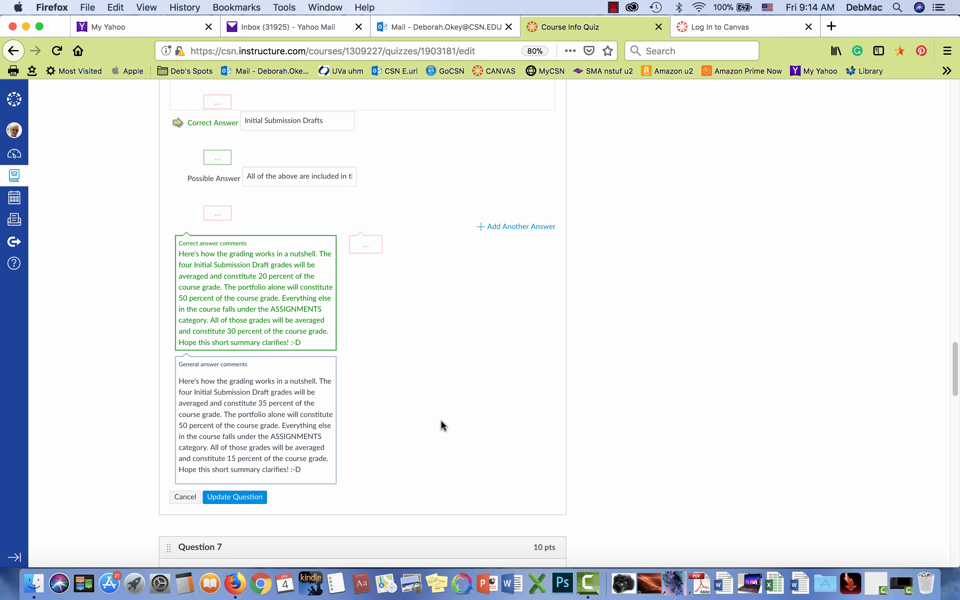
pyautogui.moveTo(351, 343)
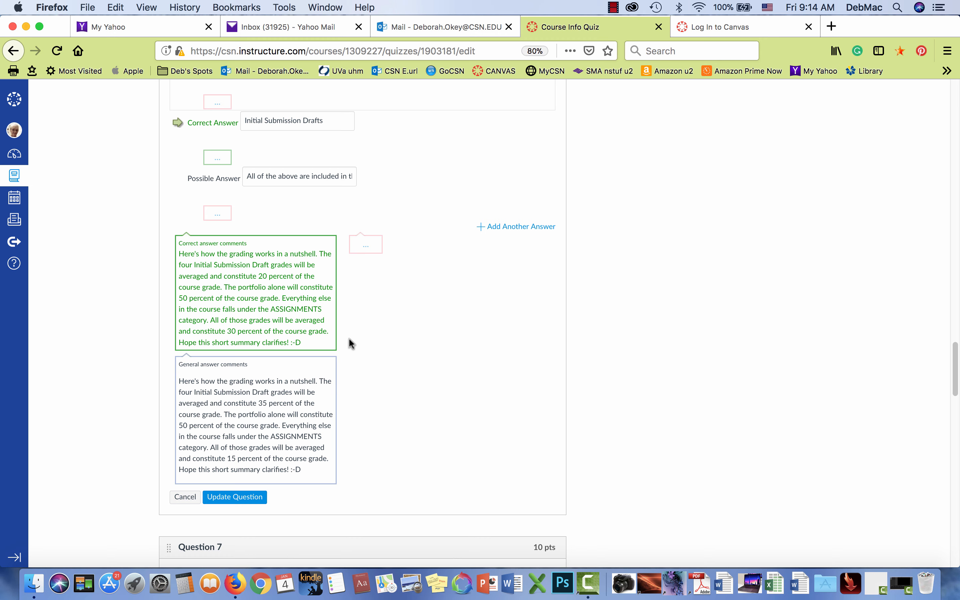
pyautogui.moveTo(247, 250)
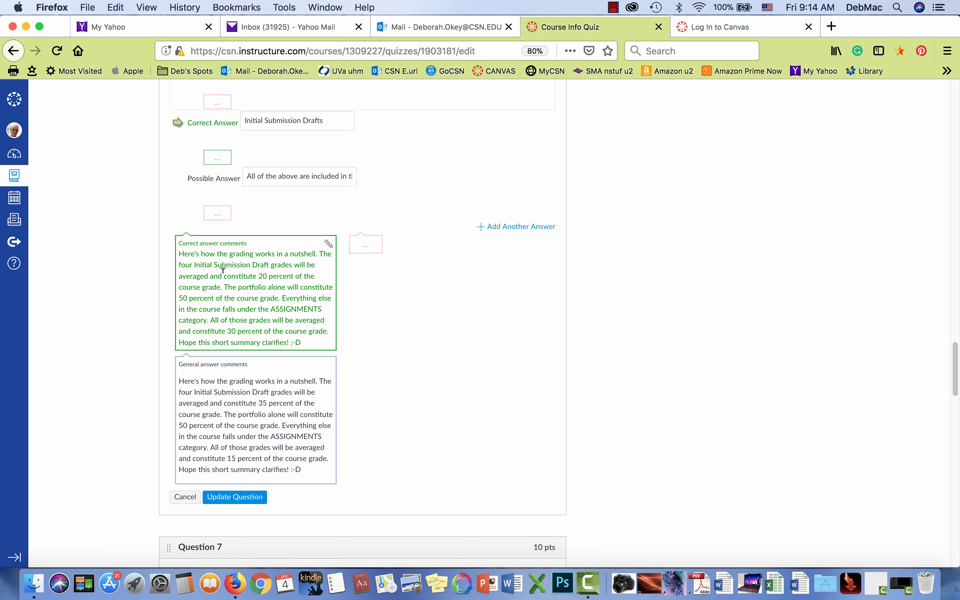
pyautogui.moveTo(251, 274)
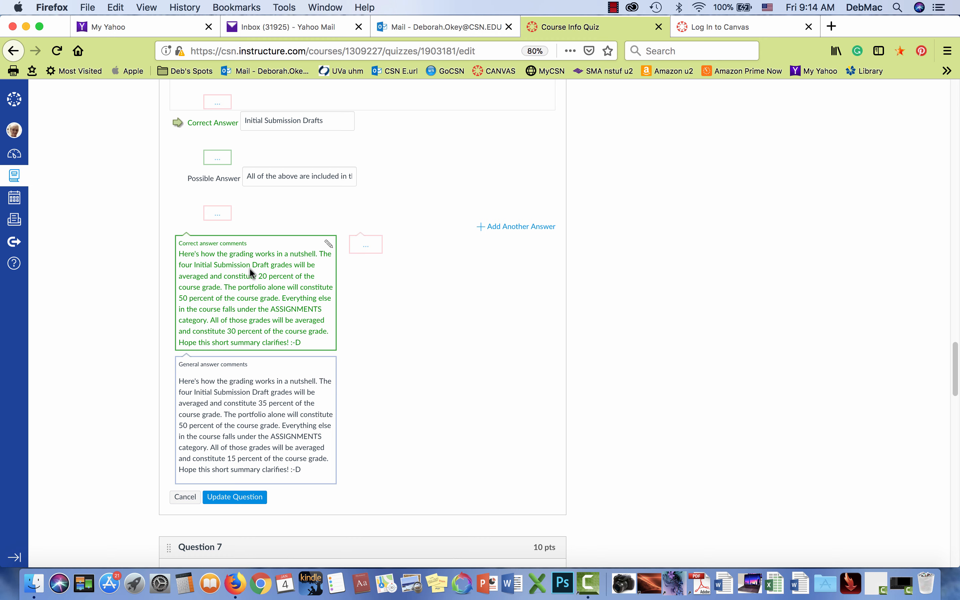
pyautogui.moveTo(241, 282)
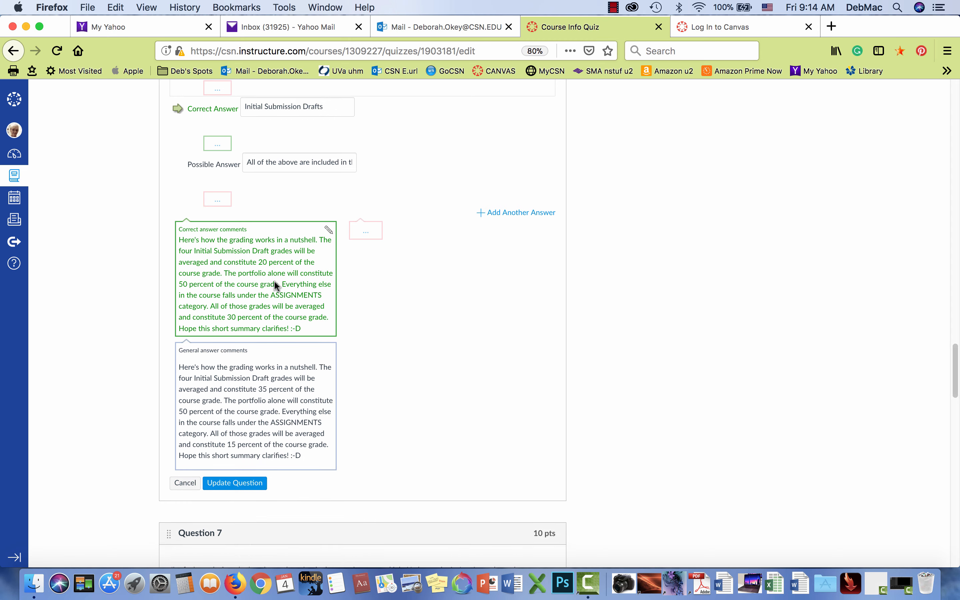
pyautogui.scroll(-3)
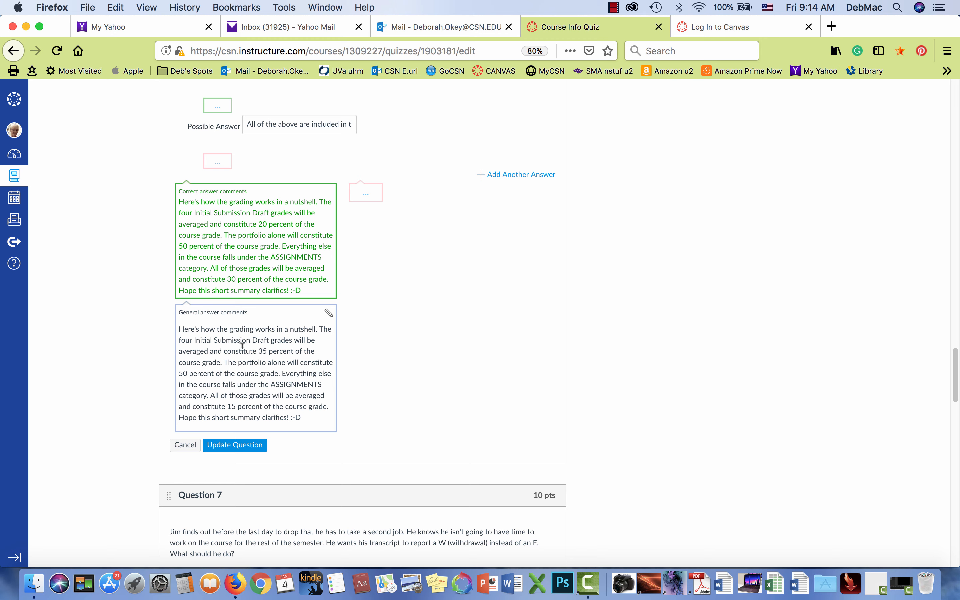
pyautogui.moveTo(203, 352)
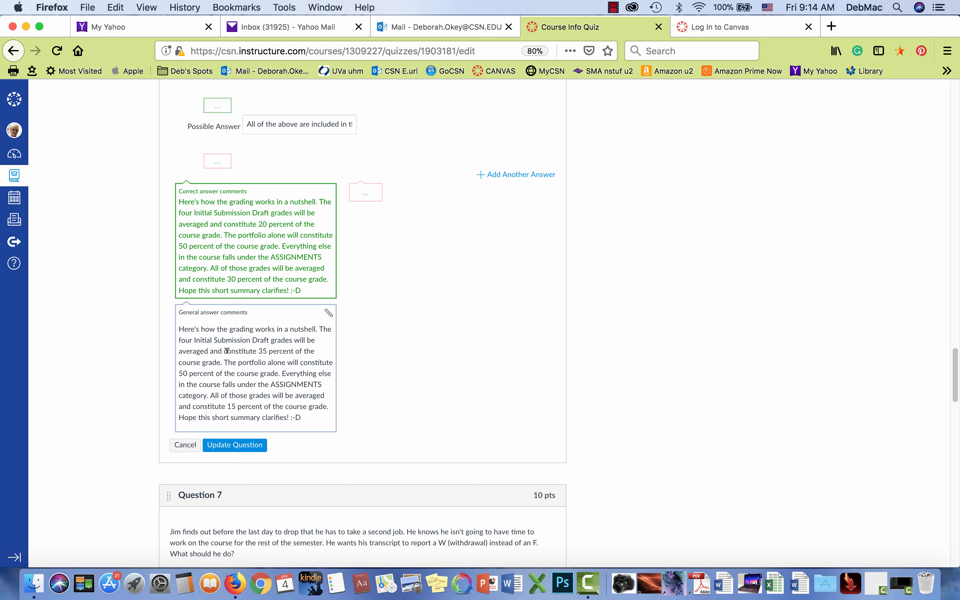
pyautogui.moveTo(261, 361)
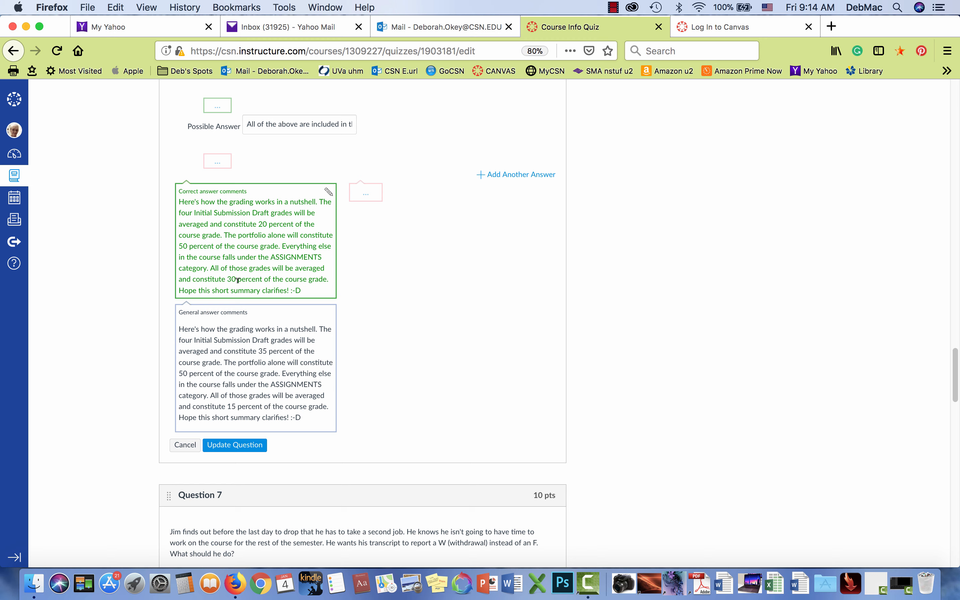
pyautogui.moveTo(235, 320)
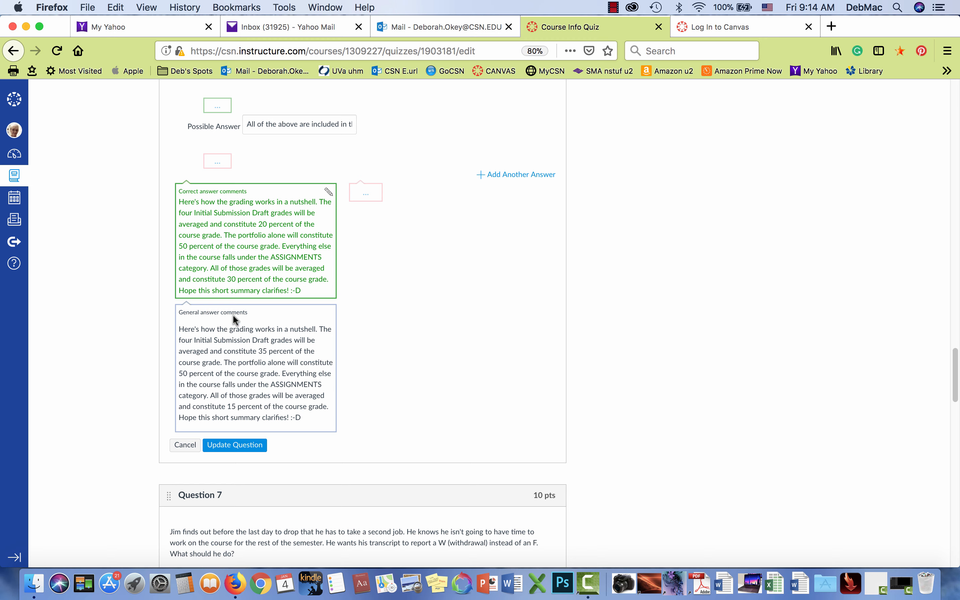
pyautogui.moveTo(237, 304)
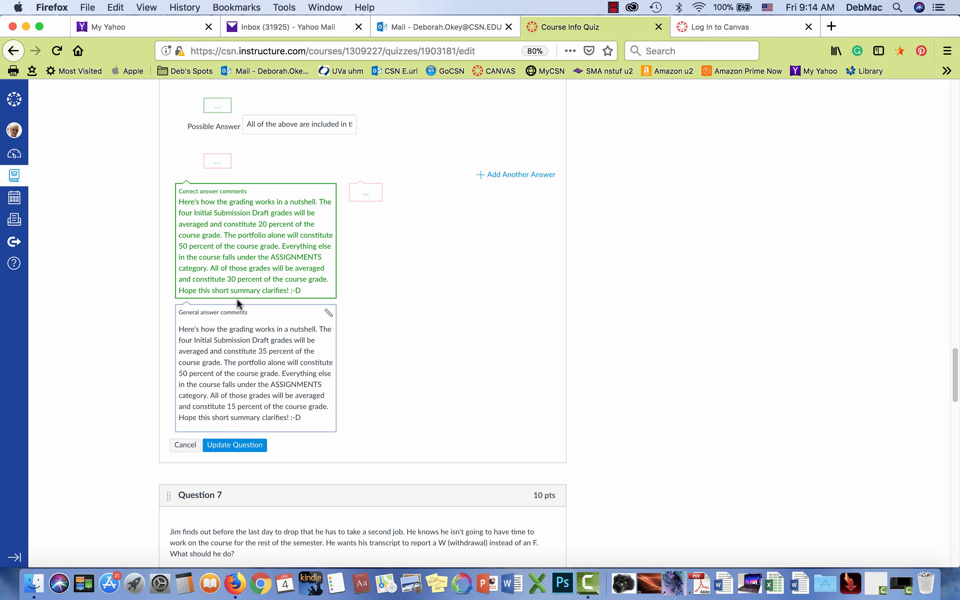
pyautogui.moveTo(275, 280)
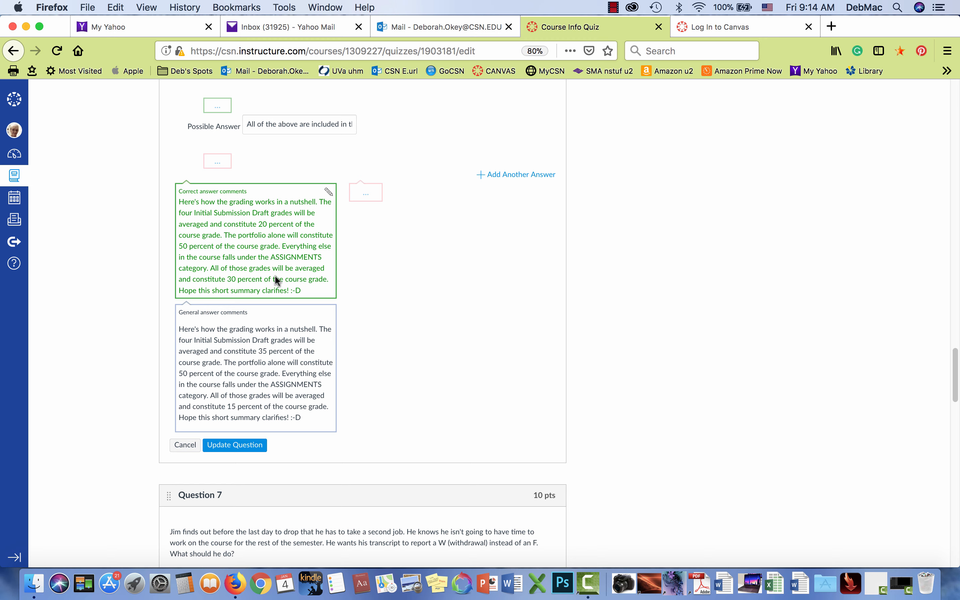
pyautogui.moveTo(328, 192)
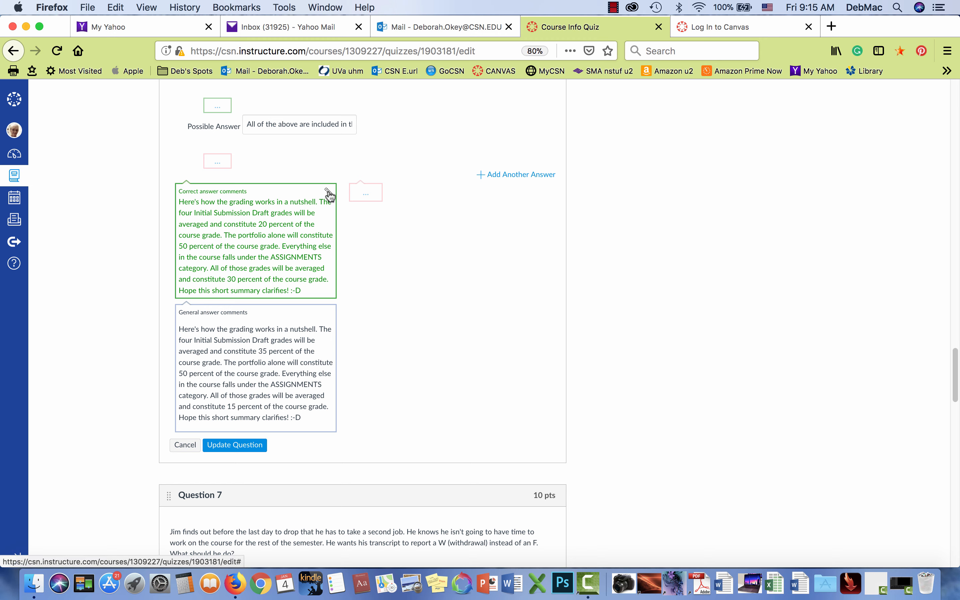
pyautogui.moveTo(305, 291)
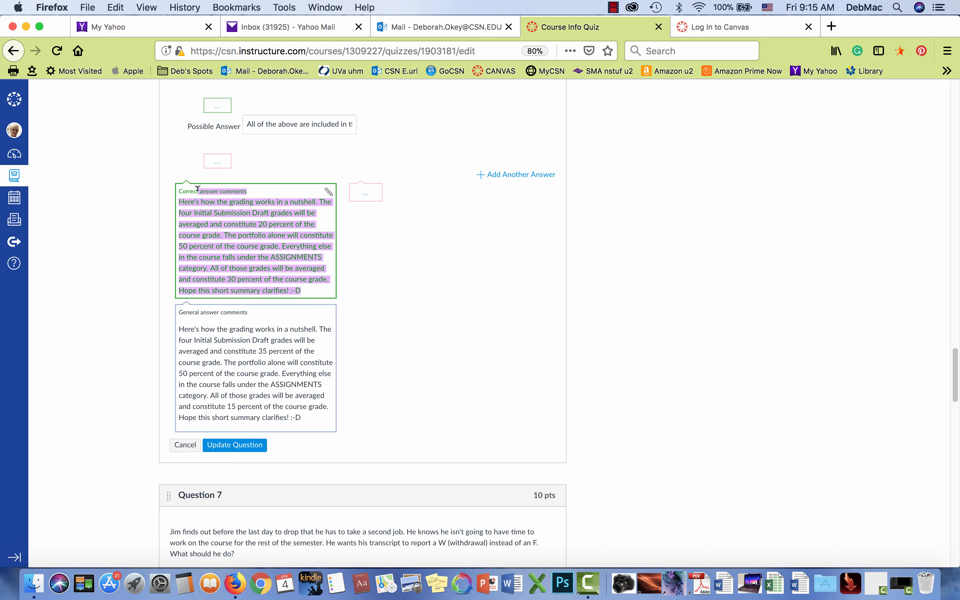
pyautogui.moveTo(178, 193)
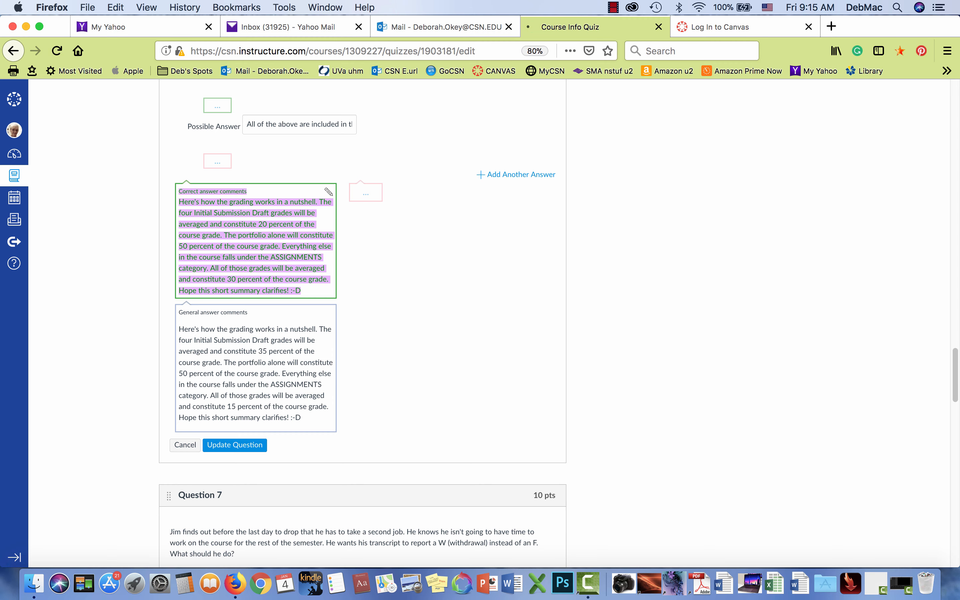
# - Return to the Course Info Quiz overview and reopen the quiz editor at its details page
pyautogui.click(235, 445)
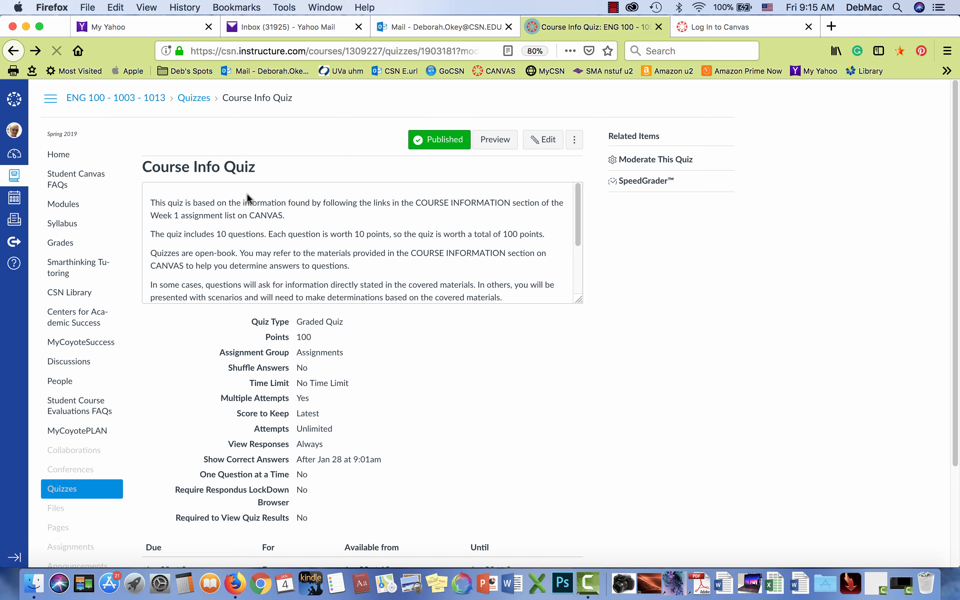
pyautogui.scroll(-3)
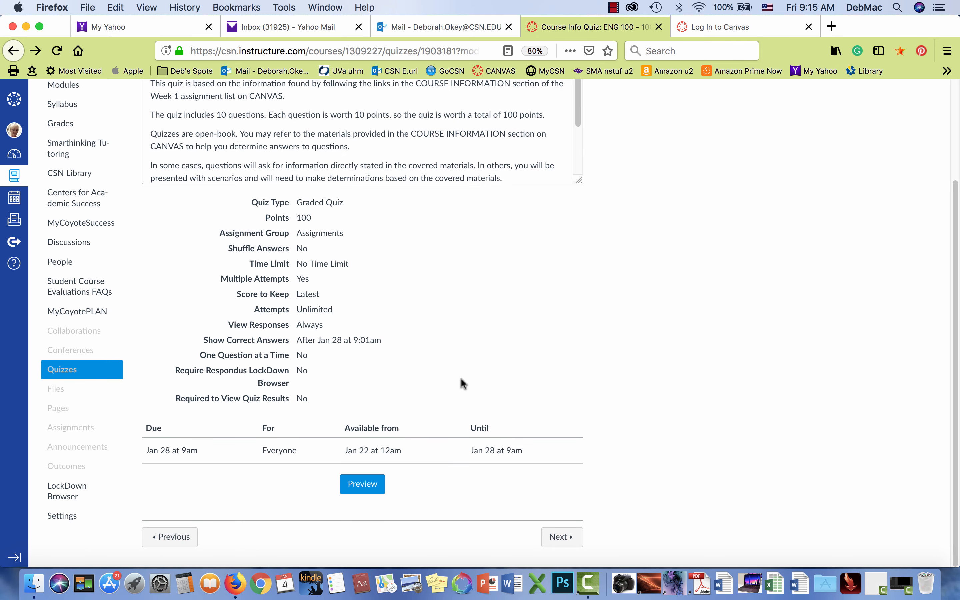
pyautogui.scroll(3)
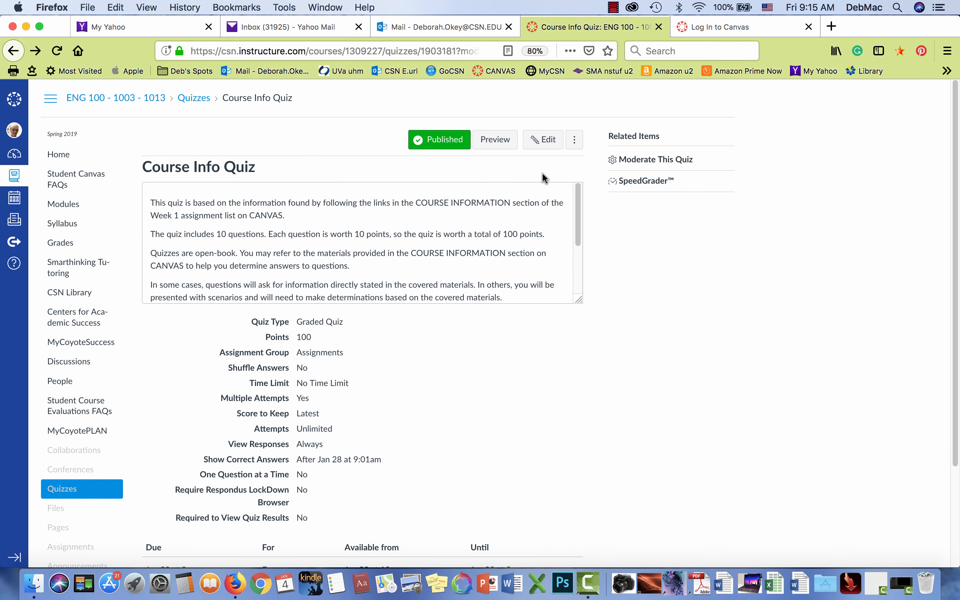
pyautogui.click(543, 139)
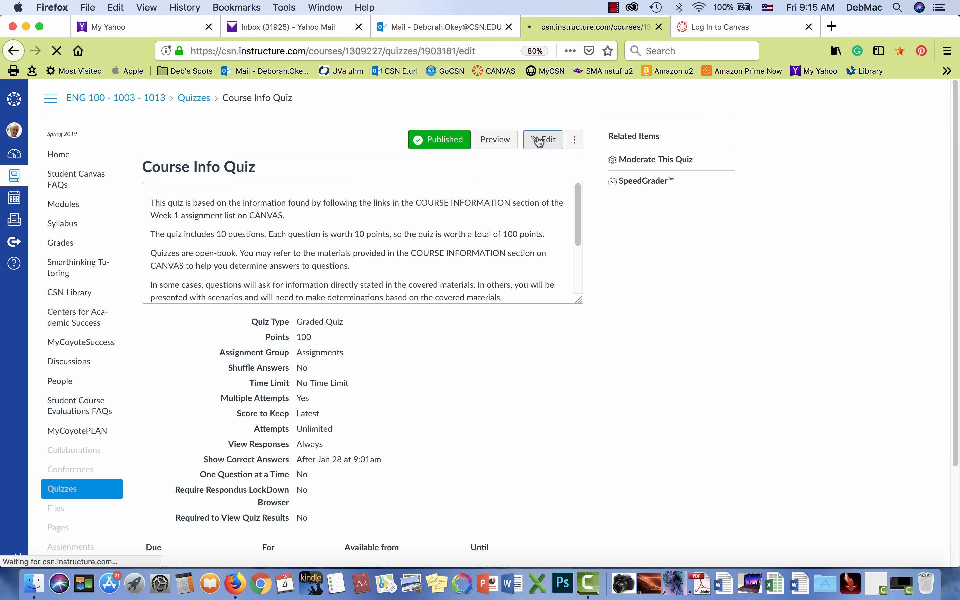
pyautogui.click(543, 139)
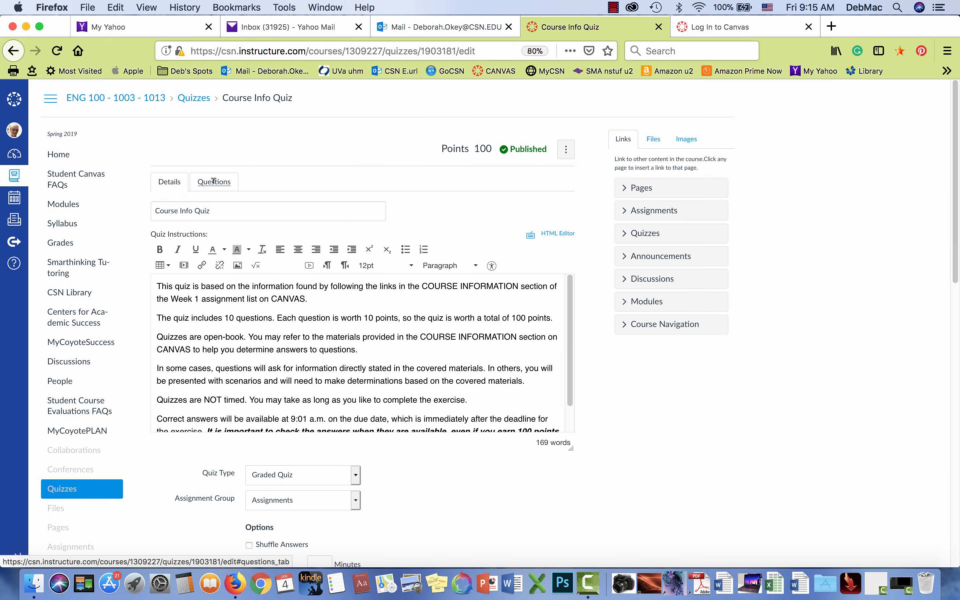
pyautogui.click(213, 182)
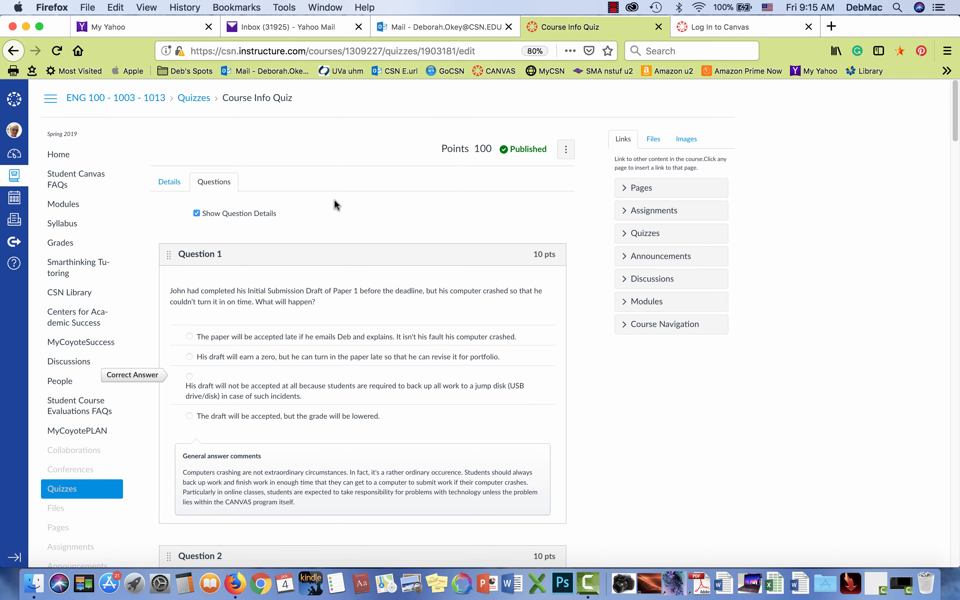
pyautogui.scroll(-3)
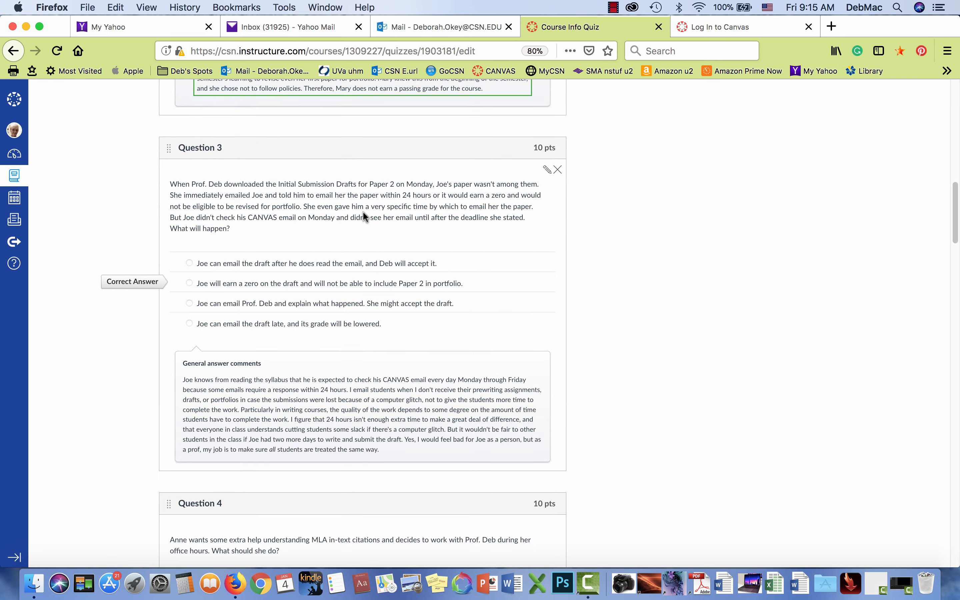
pyautogui.scroll(-3)
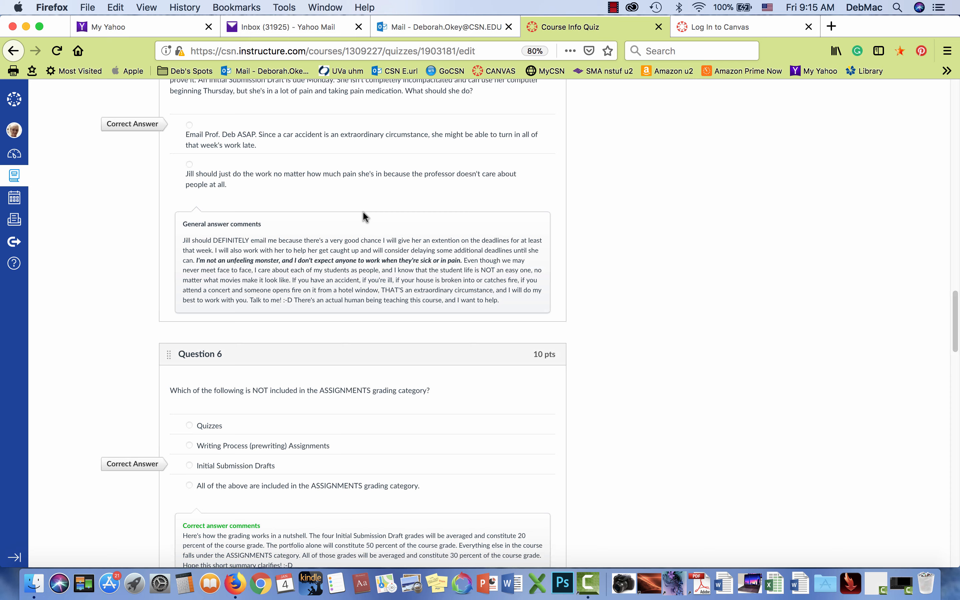
pyautogui.scroll(-3)
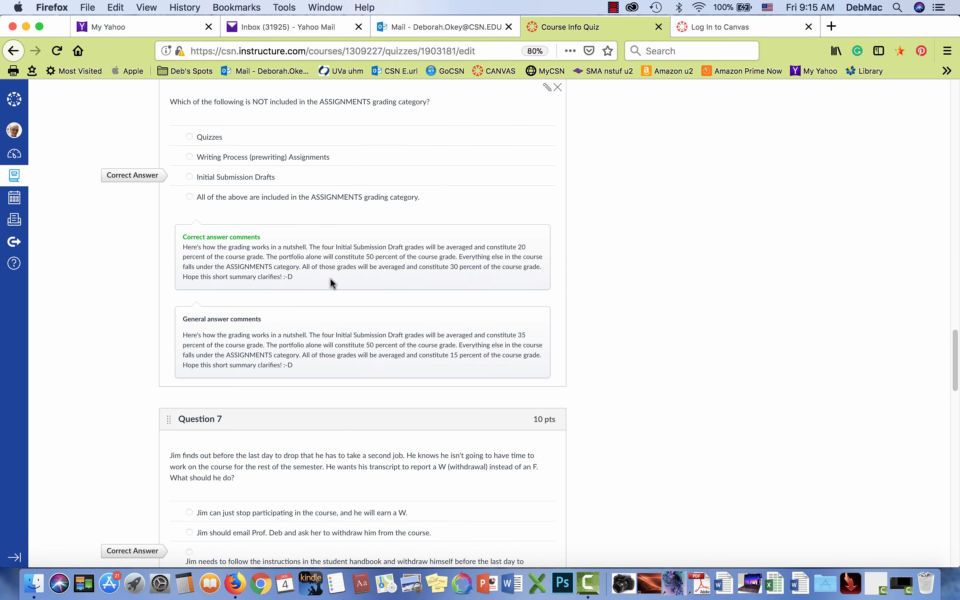
pyautogui.moveTo(332, 299)
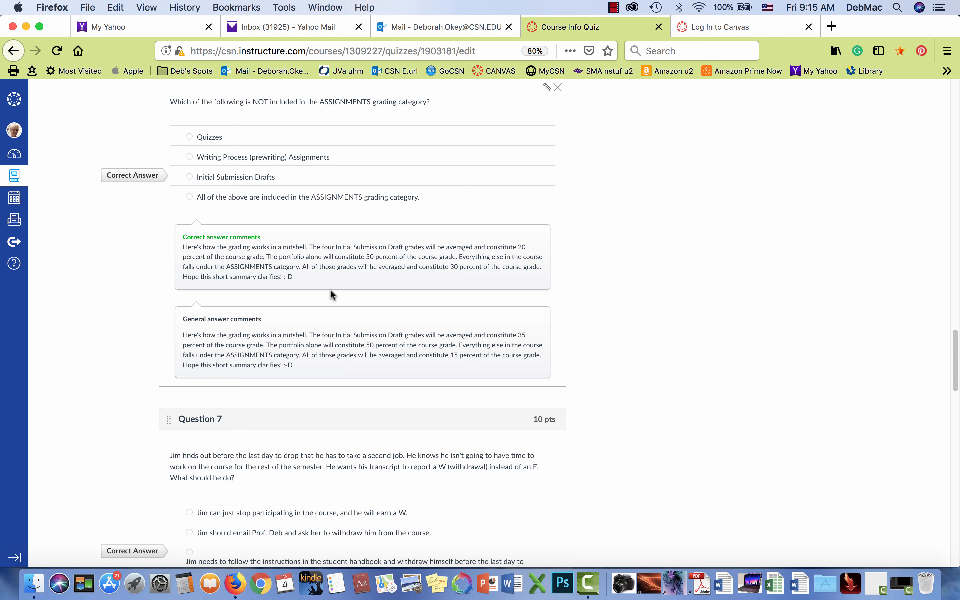
pyautogui.moveTo(333, 289)
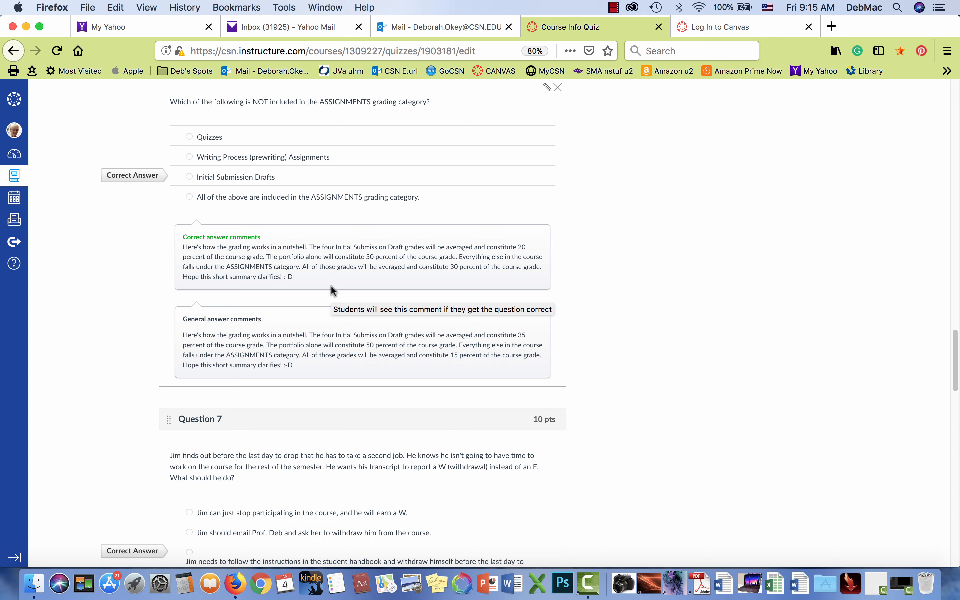
pyautogui.moveTo(334, 286)
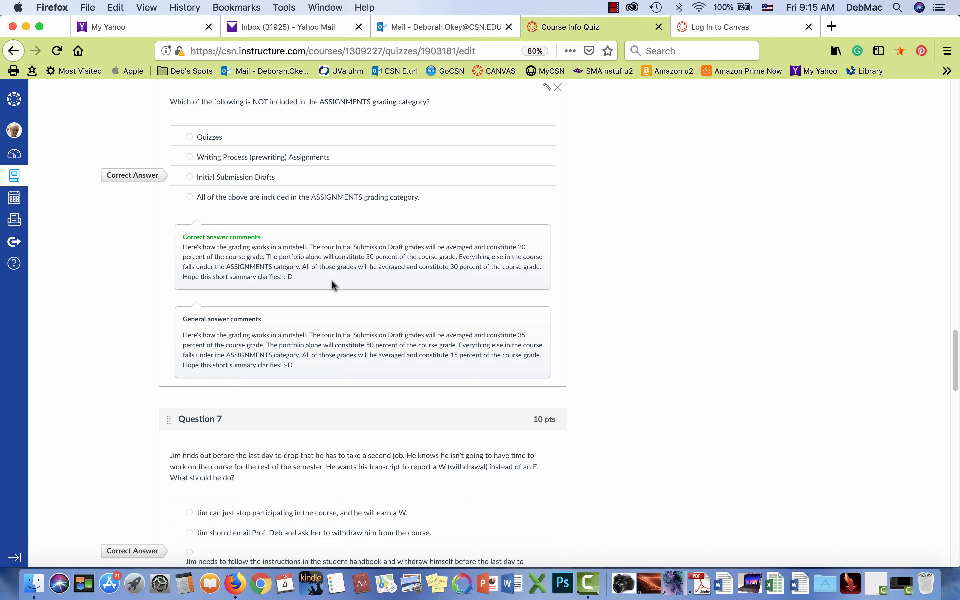
pyautogui.moveTo(339, 234)
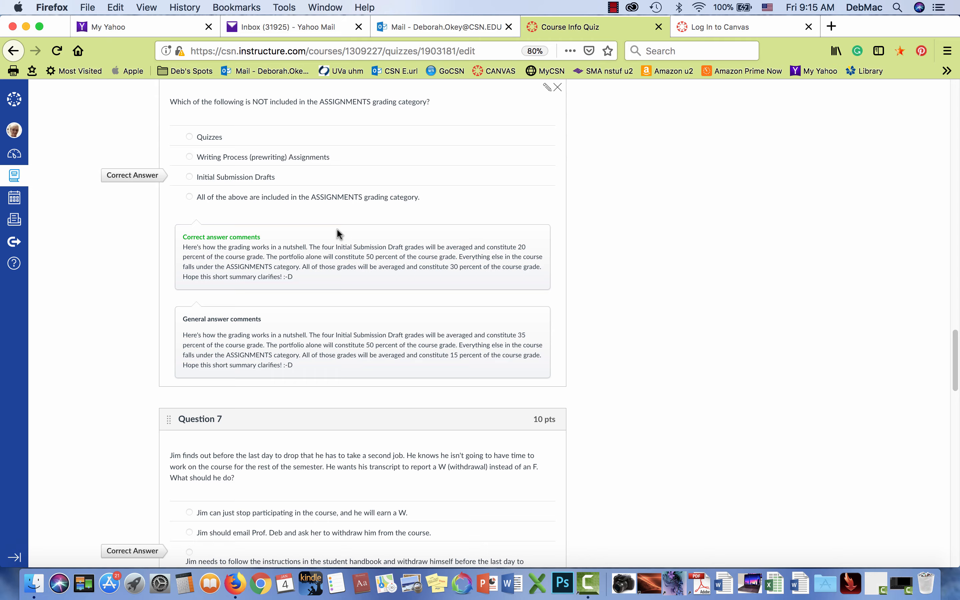
pyautogui.scroll(-3)
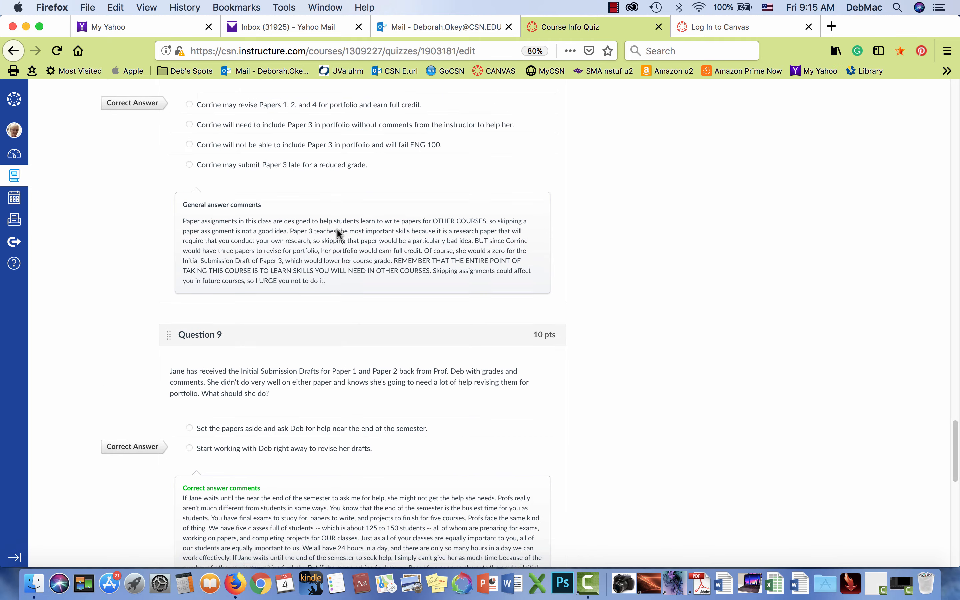
pyautogui.scroll(-3)
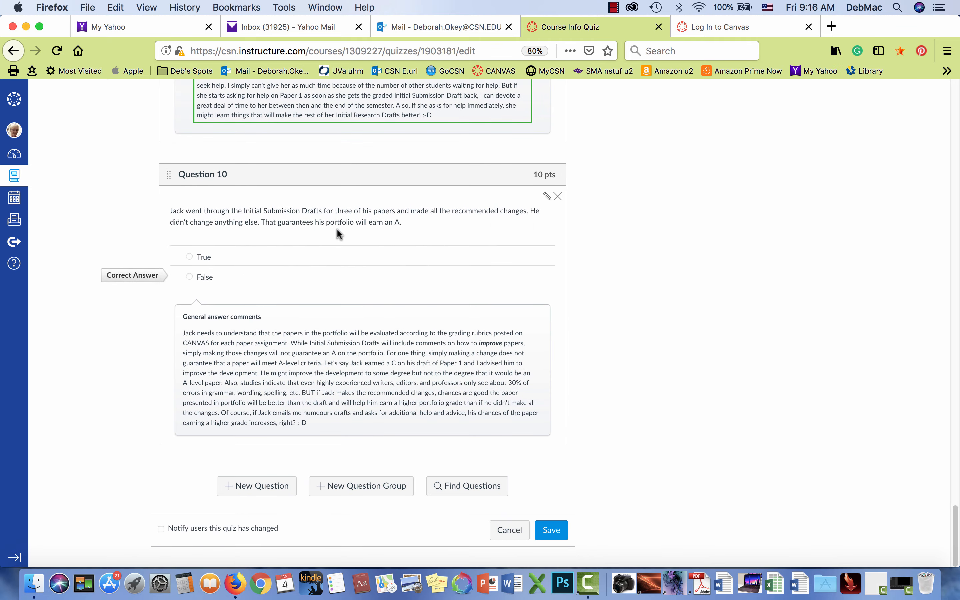
pyautogui.scroll(3)
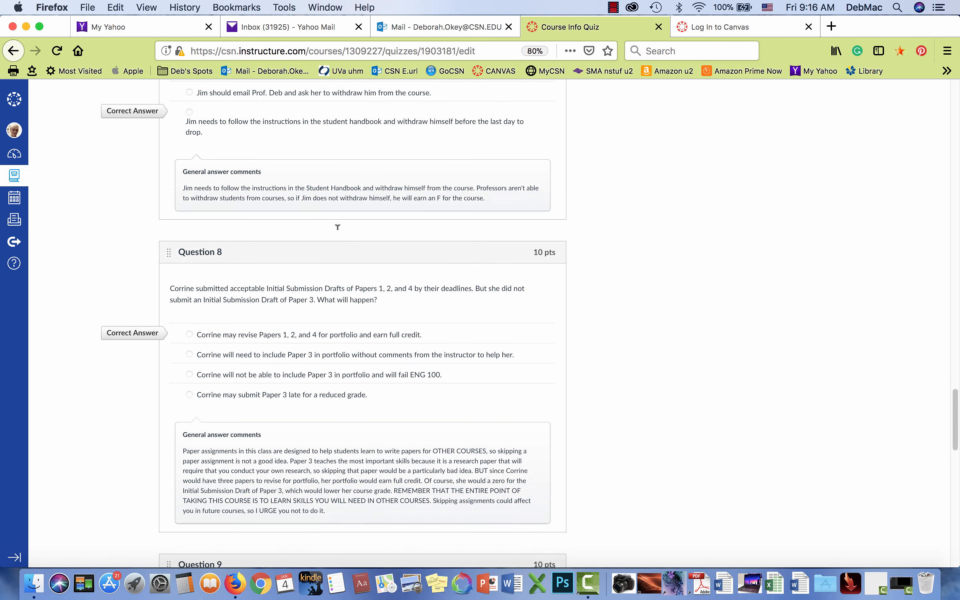
pyautogui.scroll(3)
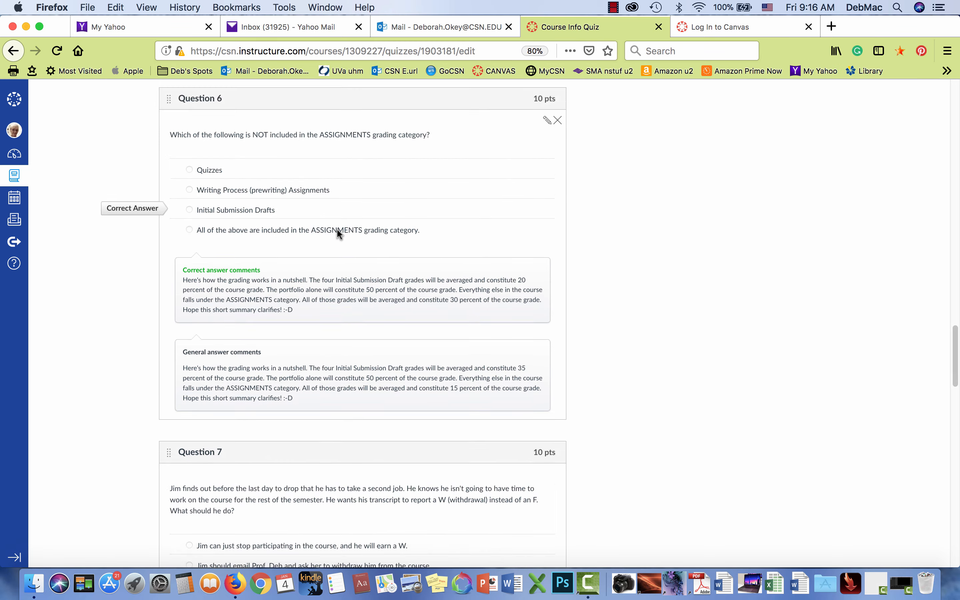
pyautogui.scroll(3)
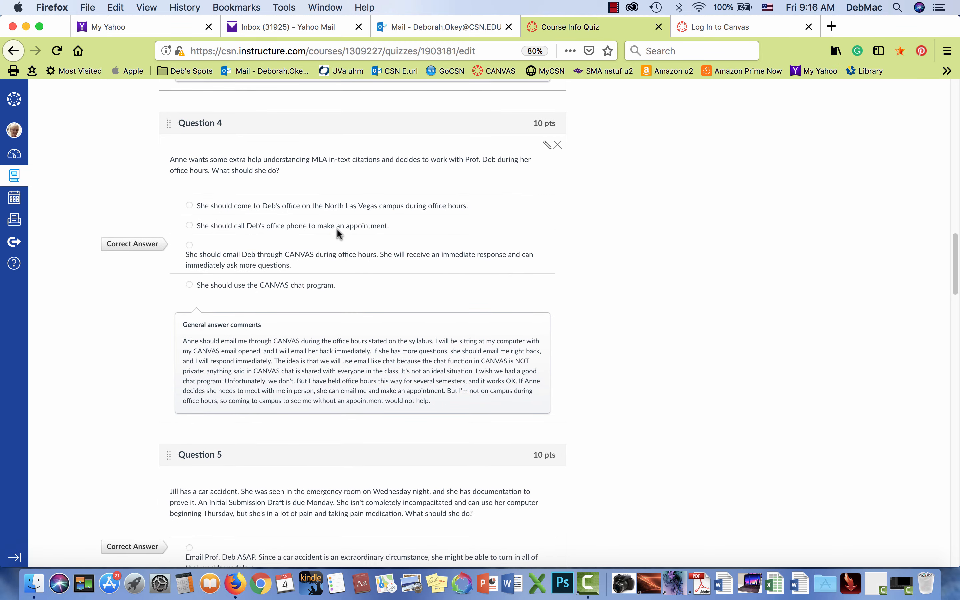
pyautogui.scroll(3)
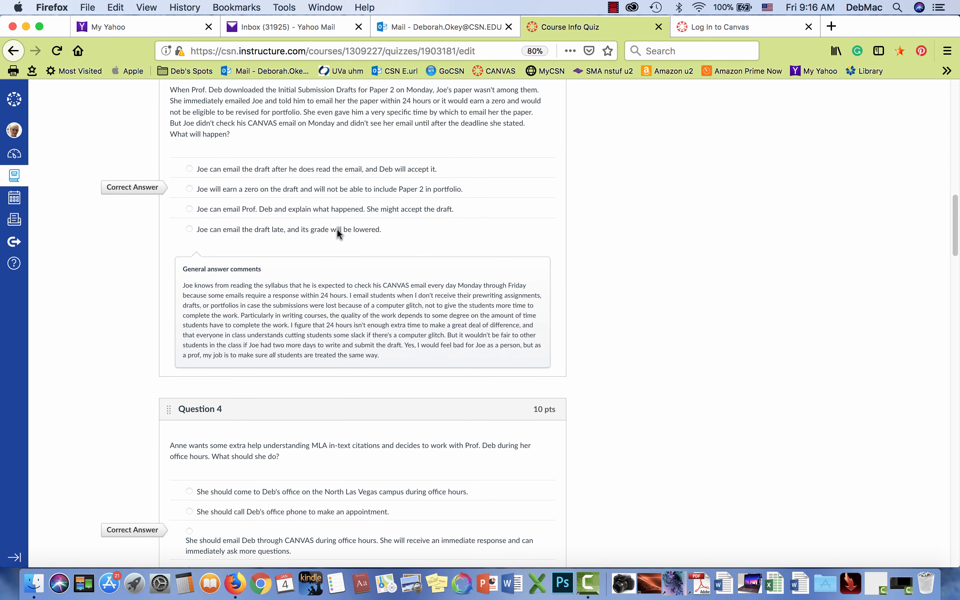
pyautogui.moveTo(342, 203)
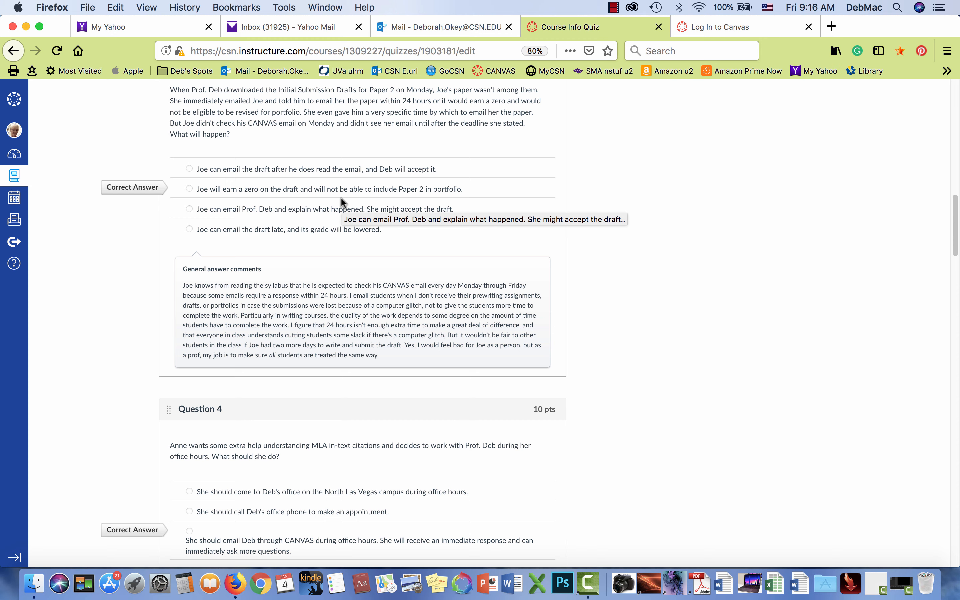
pyautogui.moveTo(344, 231)
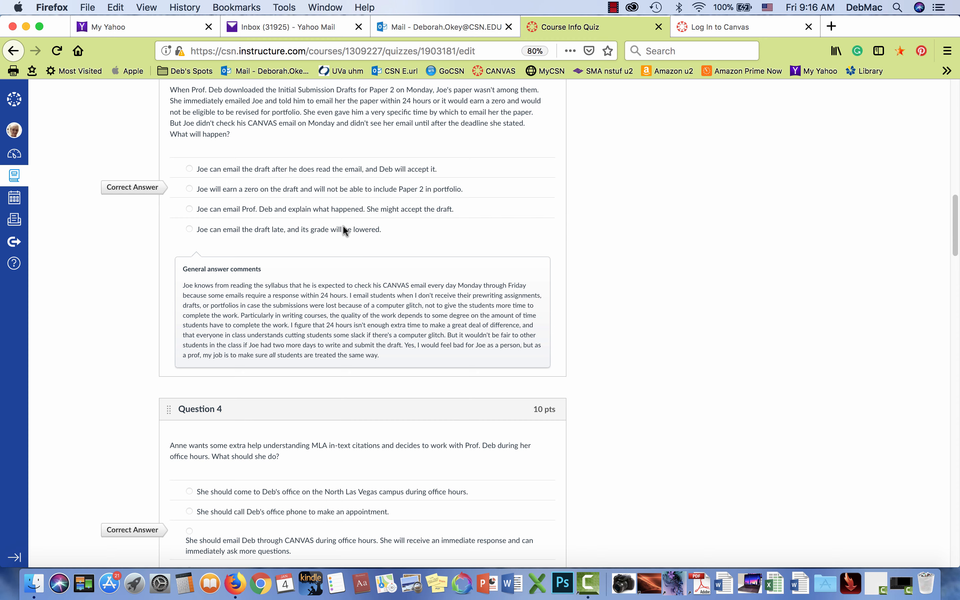
pyautogui.moveTo(349, 341)
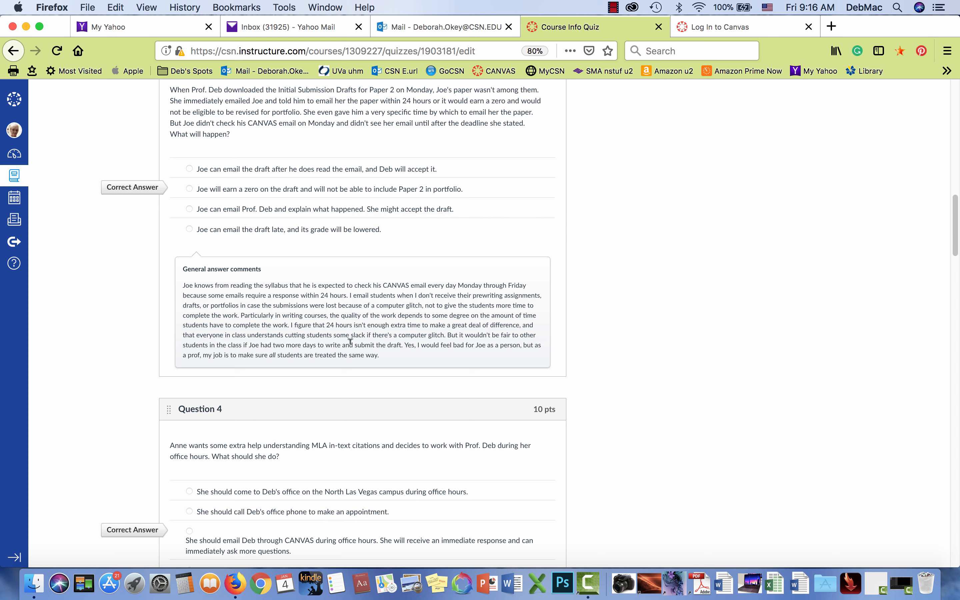
pyautogui.moveTo(507, 325)
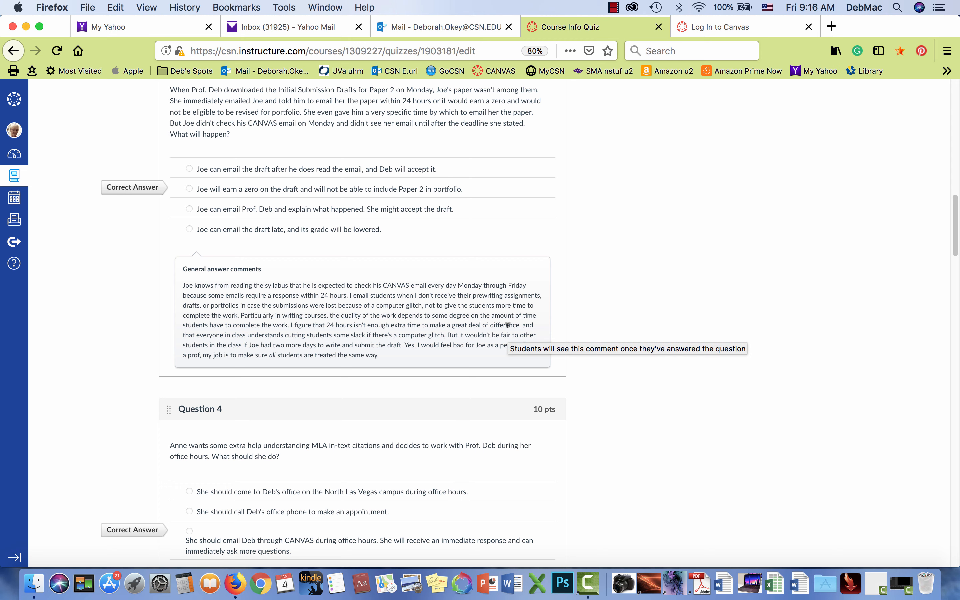
pyautogui.scroll(-3)
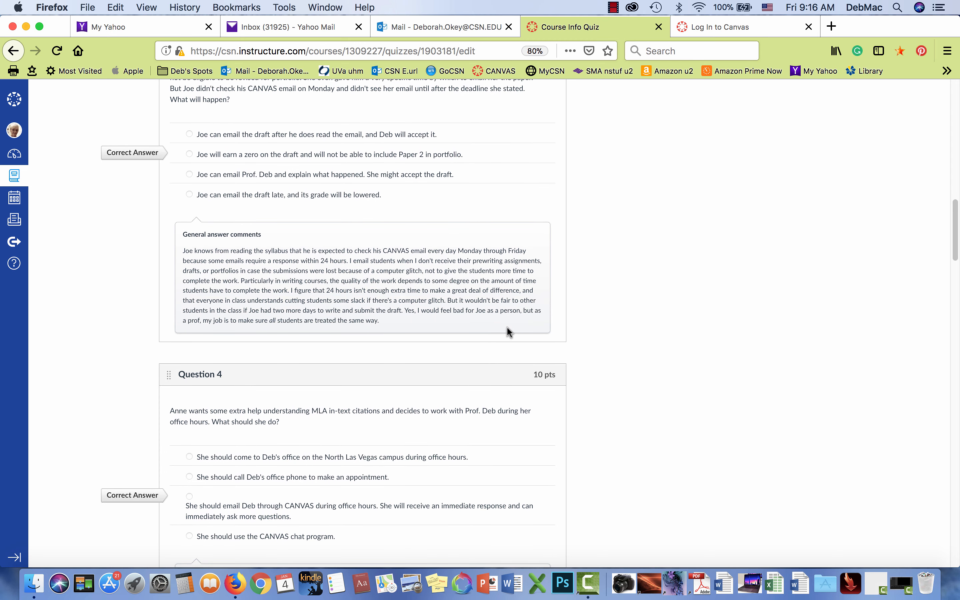
pyautogui.moveTo(622, 335)
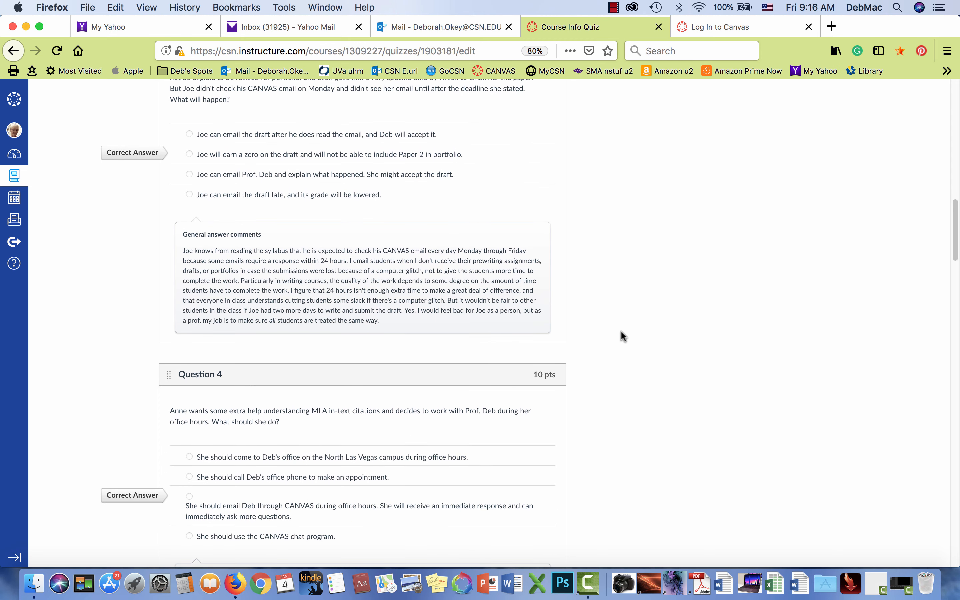
pyautogui.scroll(-3)
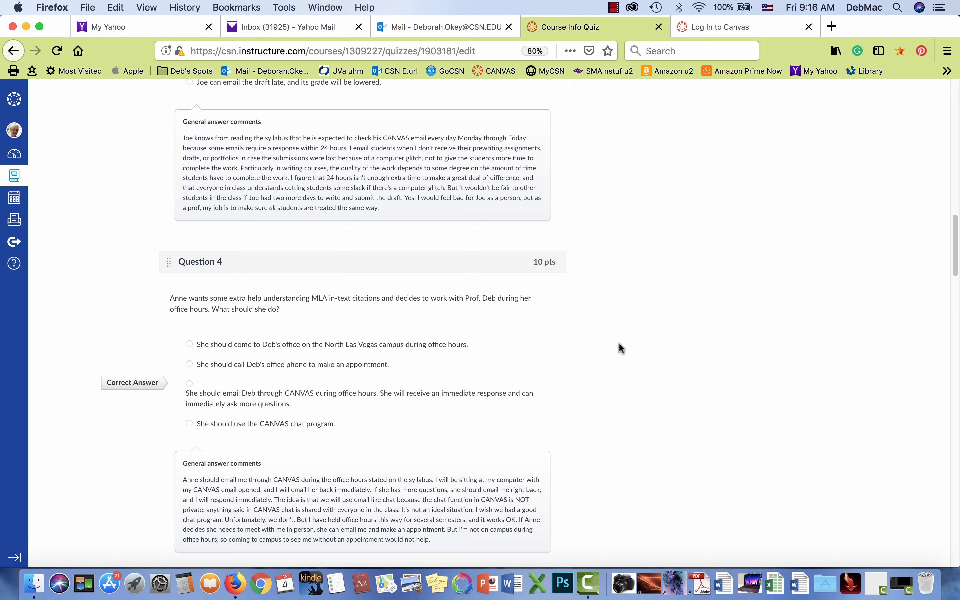
pyautogui.scroll(-3)
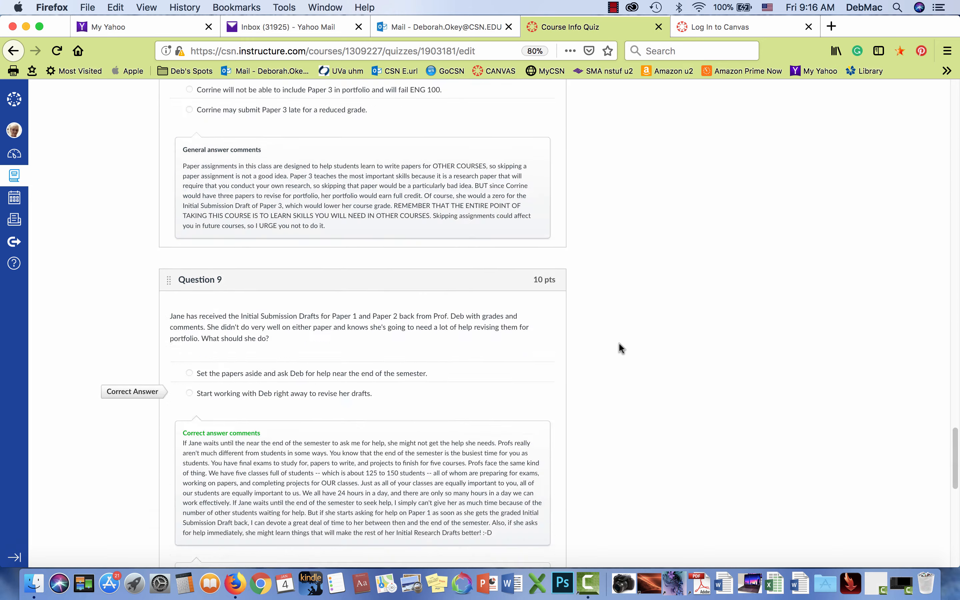
pyautogui.scroll(-3)
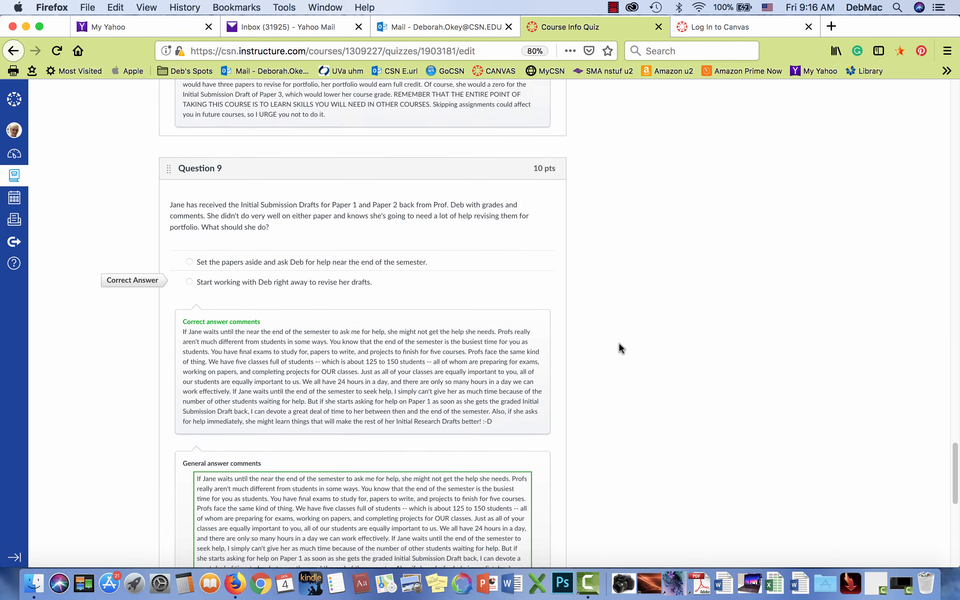
pyautogui.scroll(3)
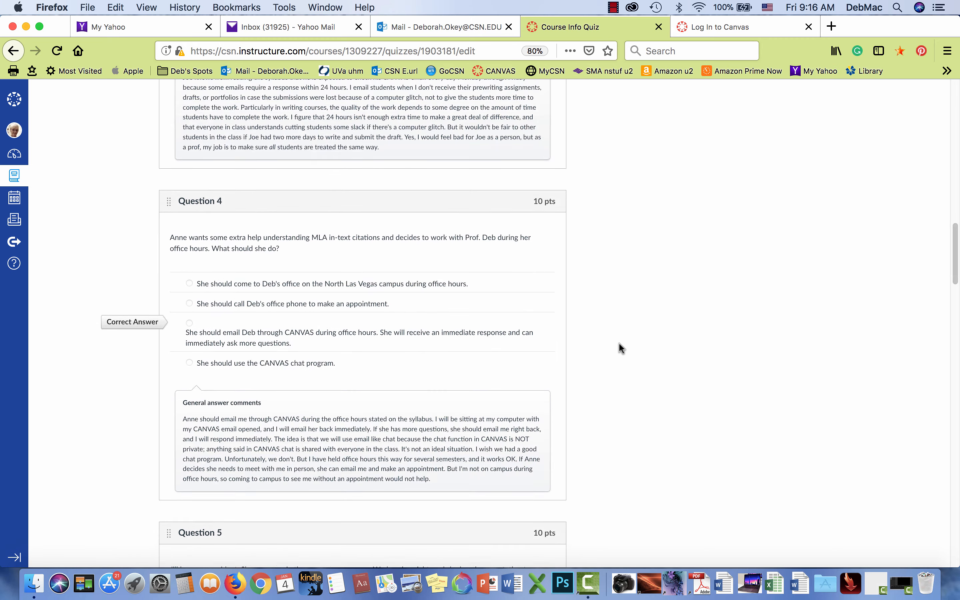
pyautogui.scroll(3)
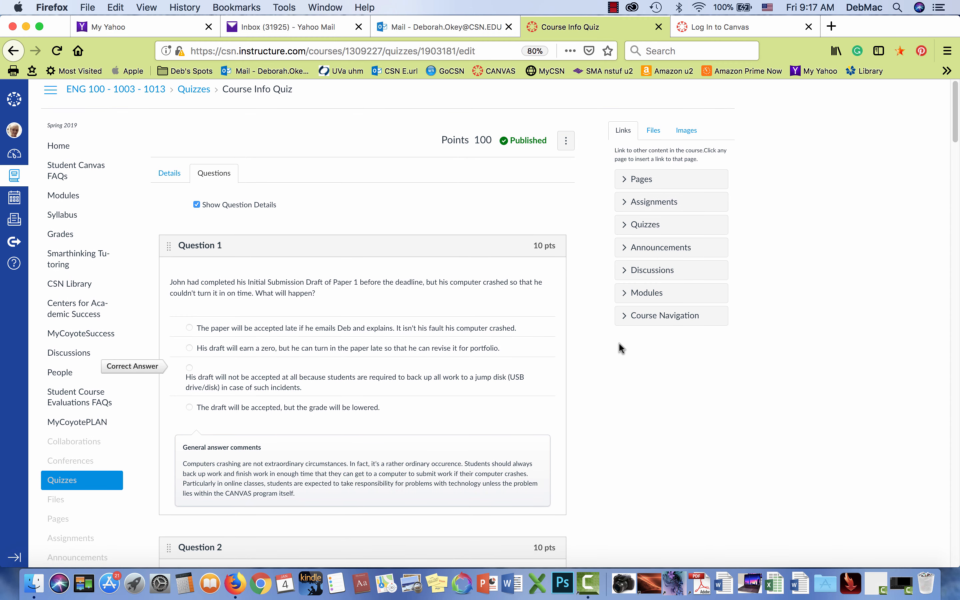
pyautogui.scroll(3)
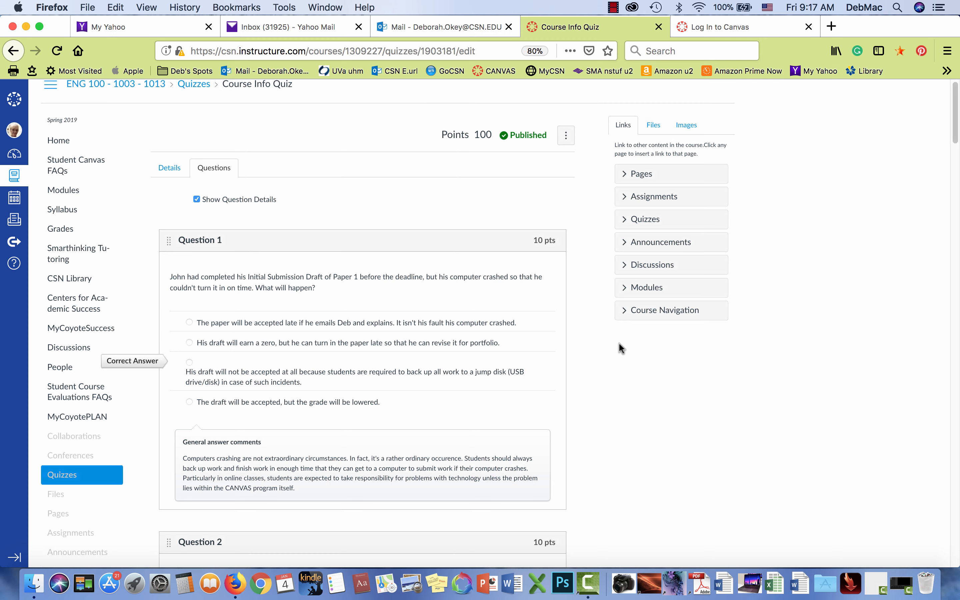
pyautogui.scroll(3)
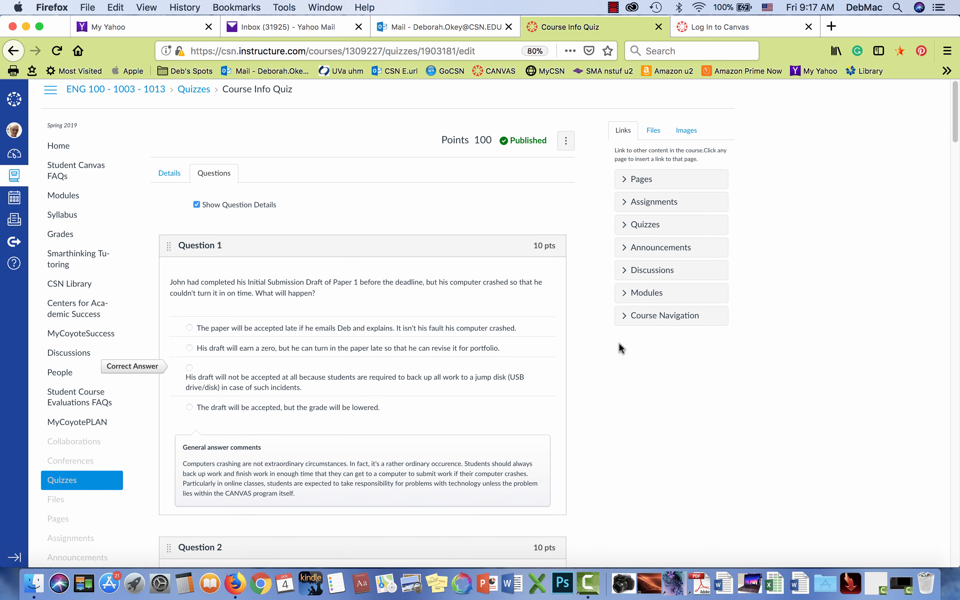